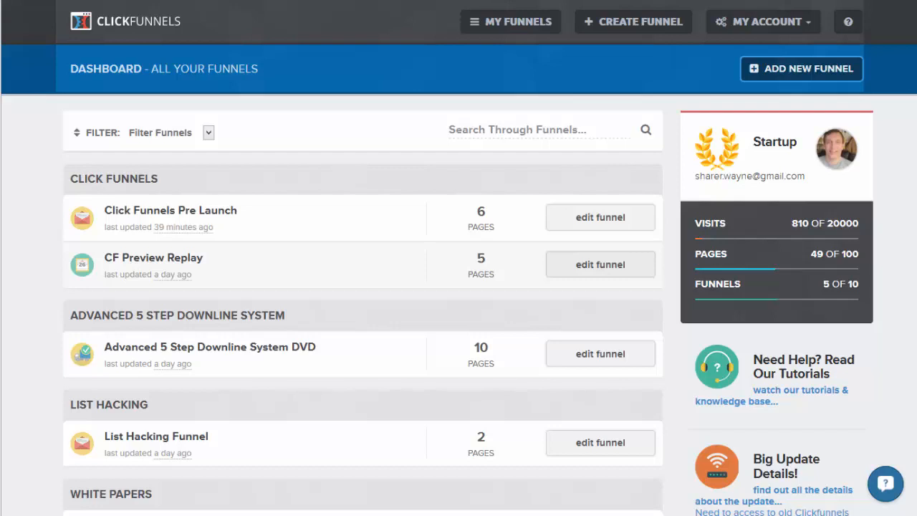
pyautogui.moveTo(705, 75)
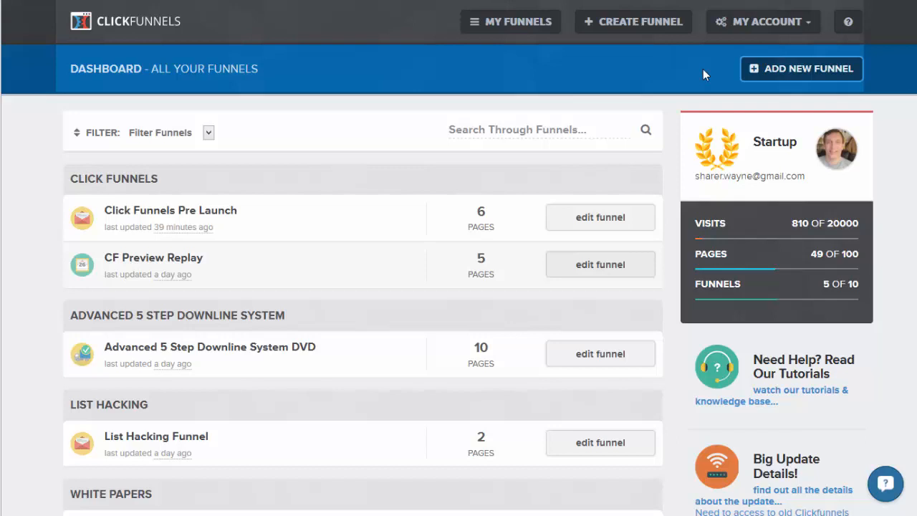
pyautogui.moveTo(591, 89)
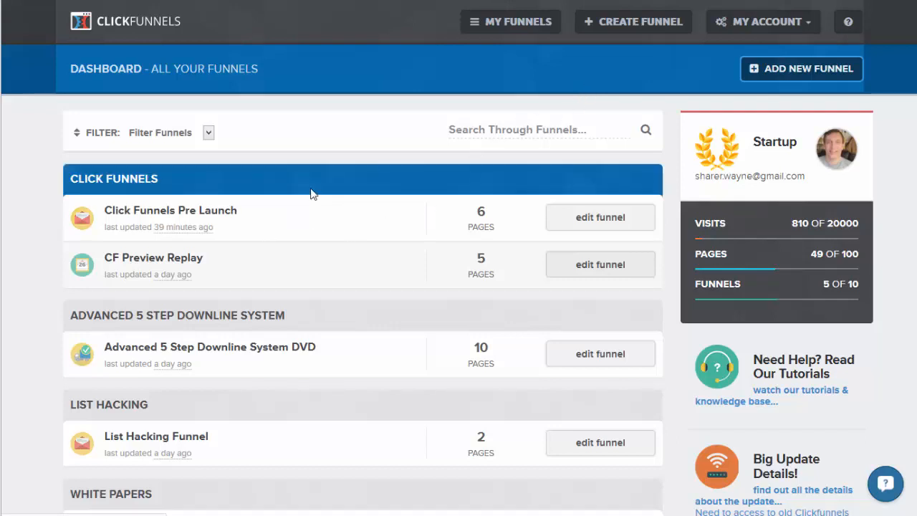
pyautogui.moveTo(311, 220)
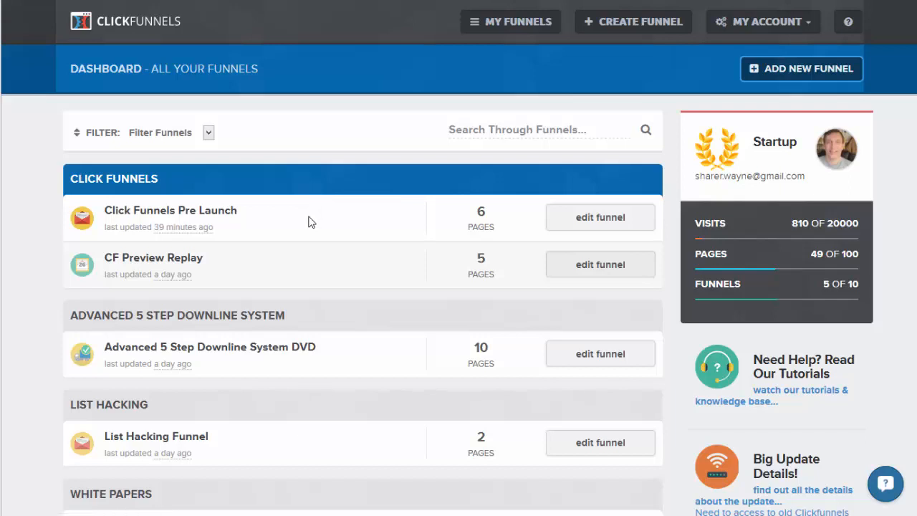
pyautogui.moveTo(262, 202)
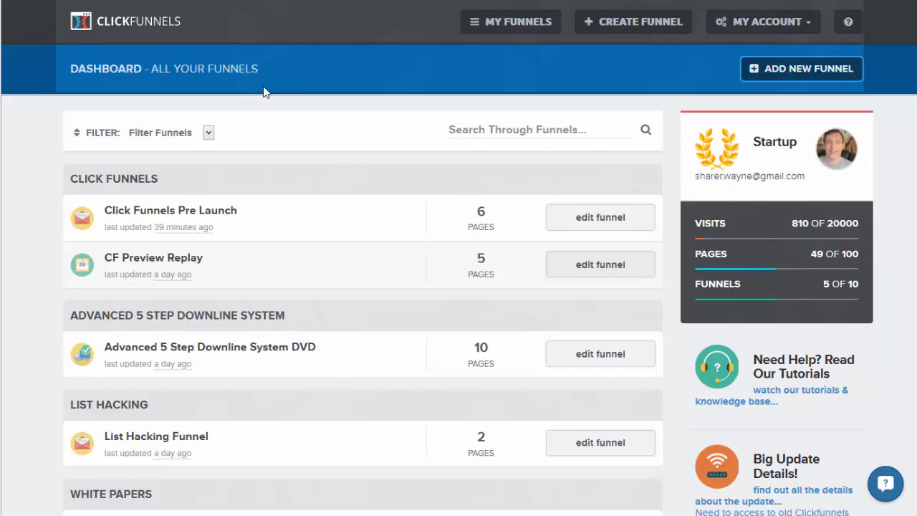
pyautogui.moveTo(258, 108)
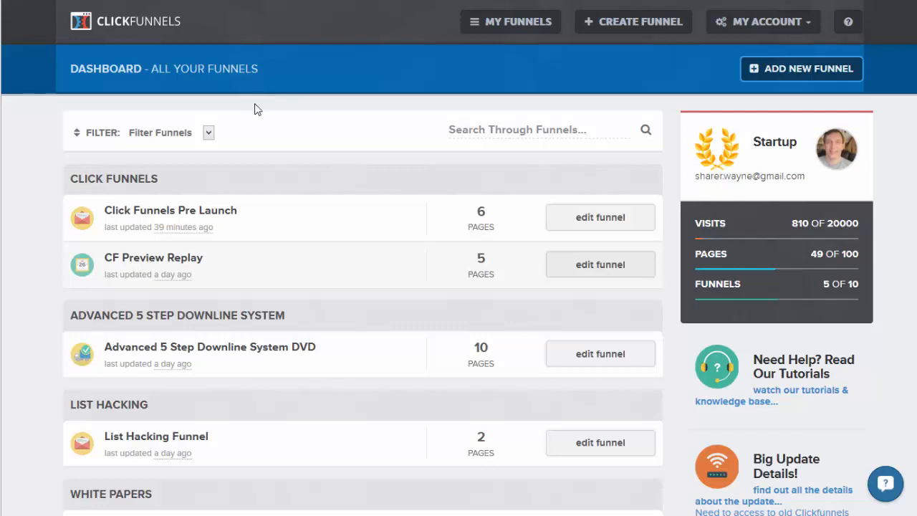
pyautogui.moveTo(61, 134)
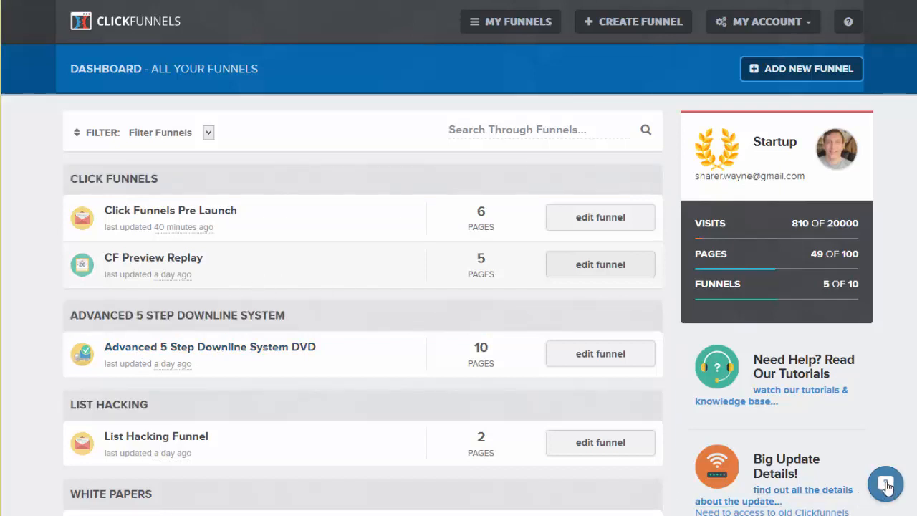
# - Check and close support messages, then view the account's SMTP email settings
pyautogui.click(886, 485)
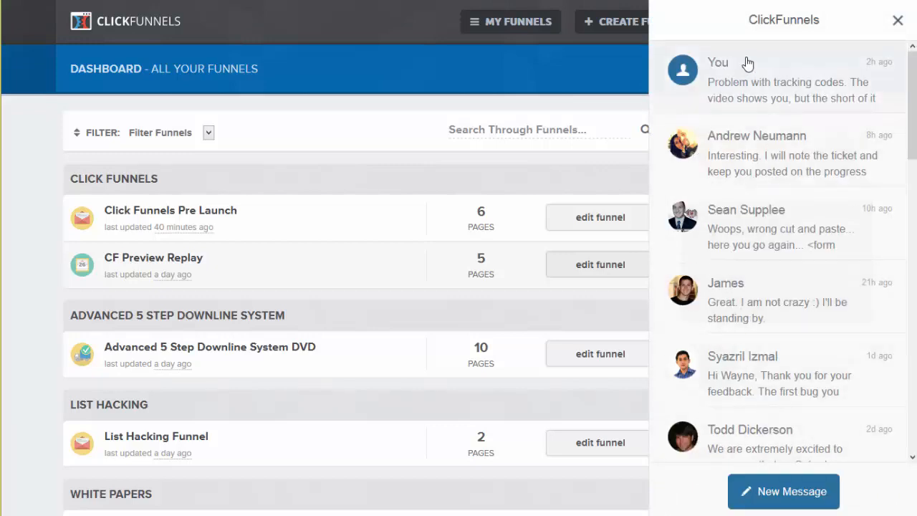
pyautogui.moveTo(831, 10)
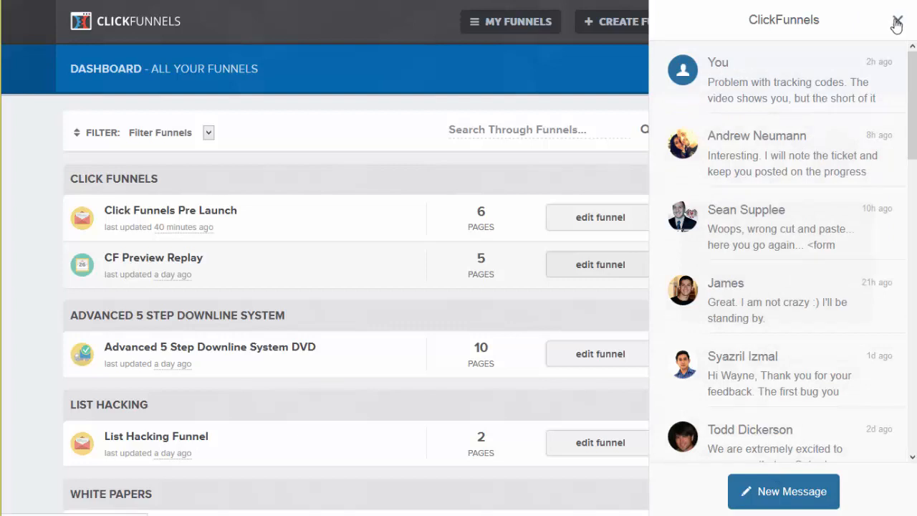
pyautogui.click(897, 22)
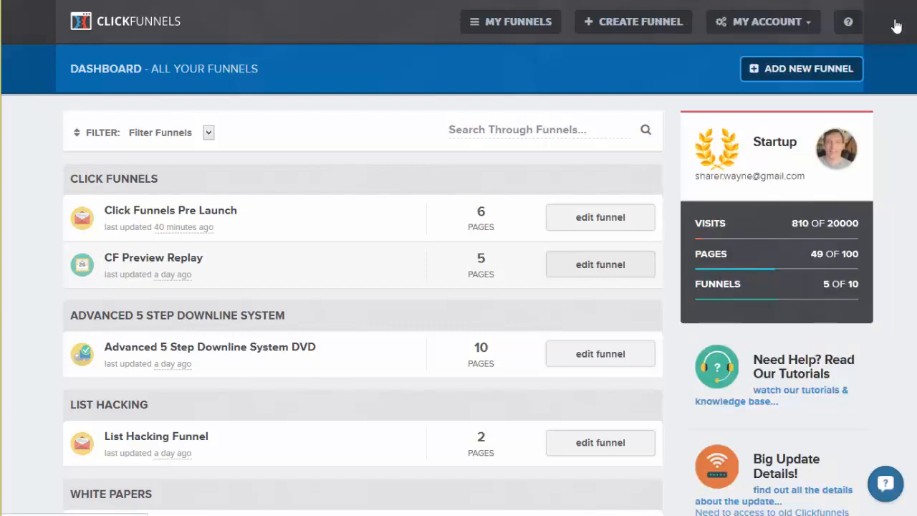
pyautogui.moveTo(692, 174)
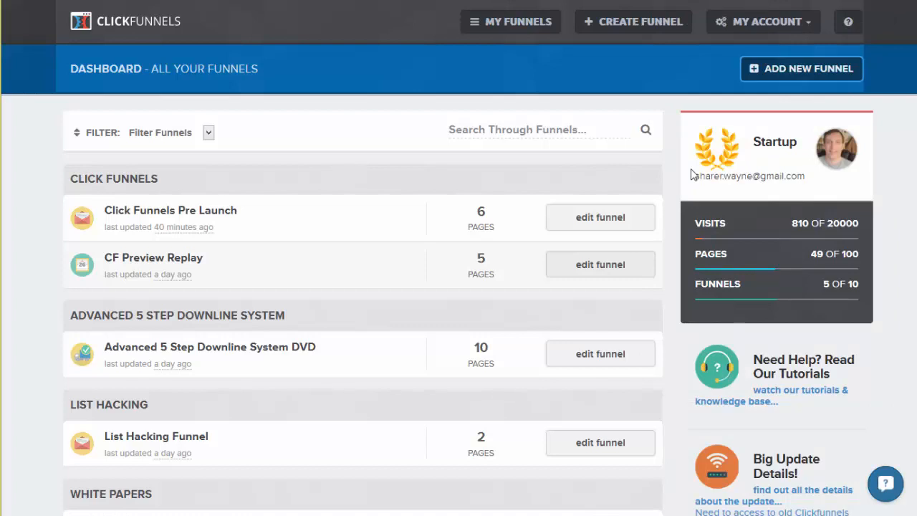
pyautogui.click(763, 21)
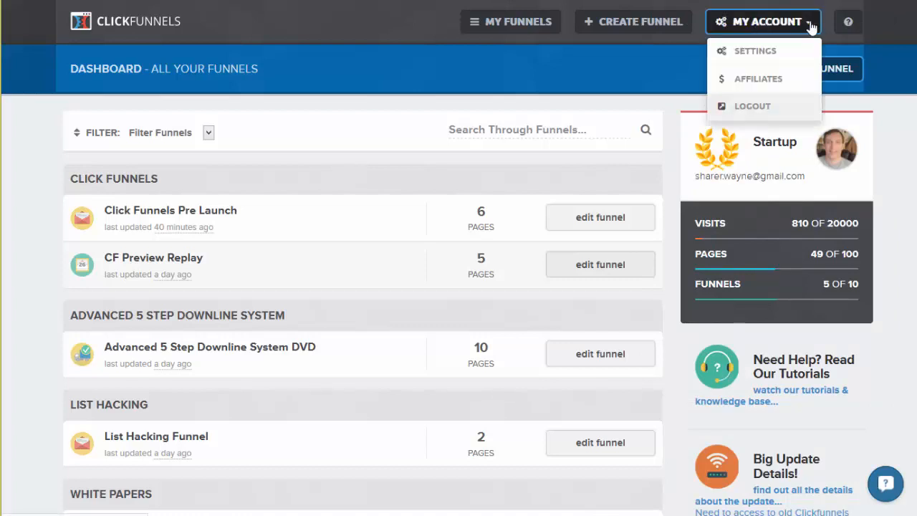
pyautogui.click(763, 21)
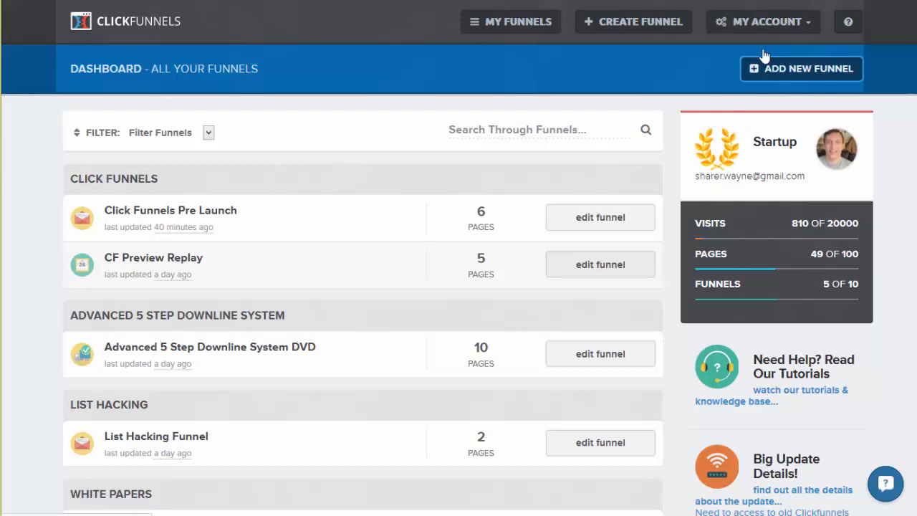
pyautogui.click(763, 20)
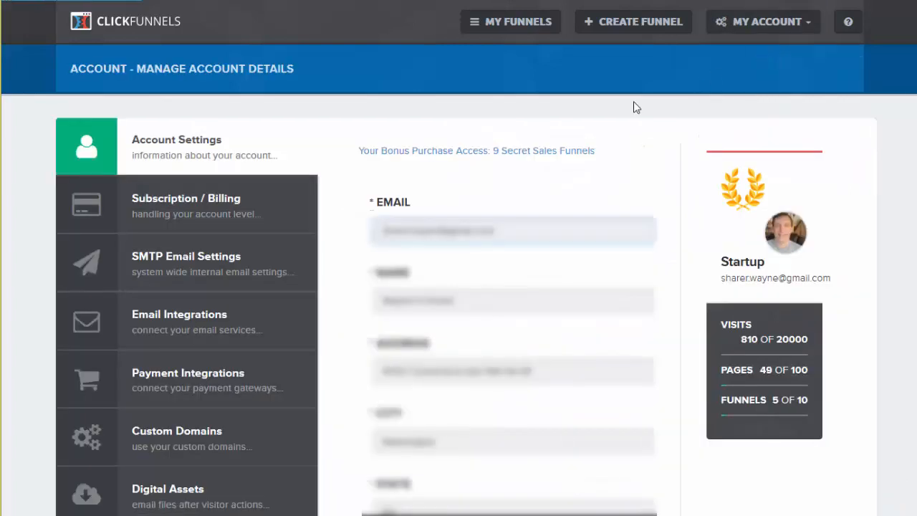
pyautogui.moveTo(132, 201)
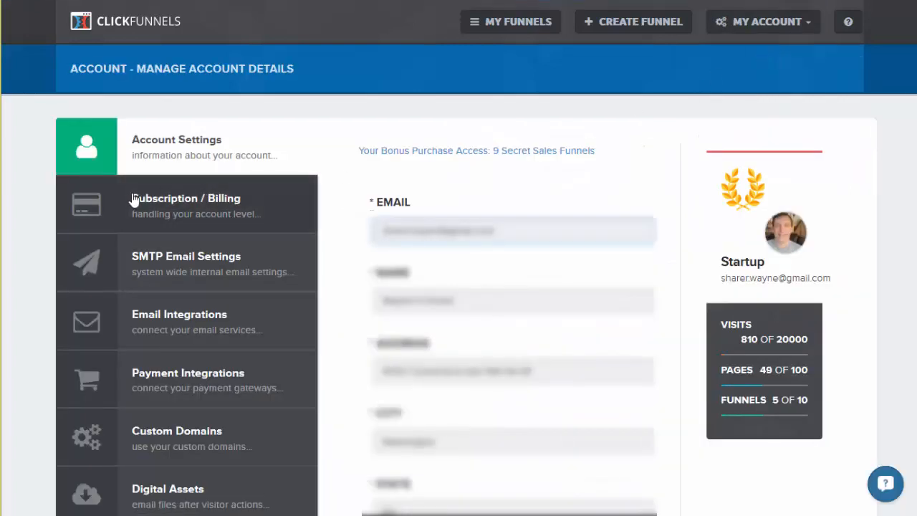
pyautogui.moveTo(151, 220)
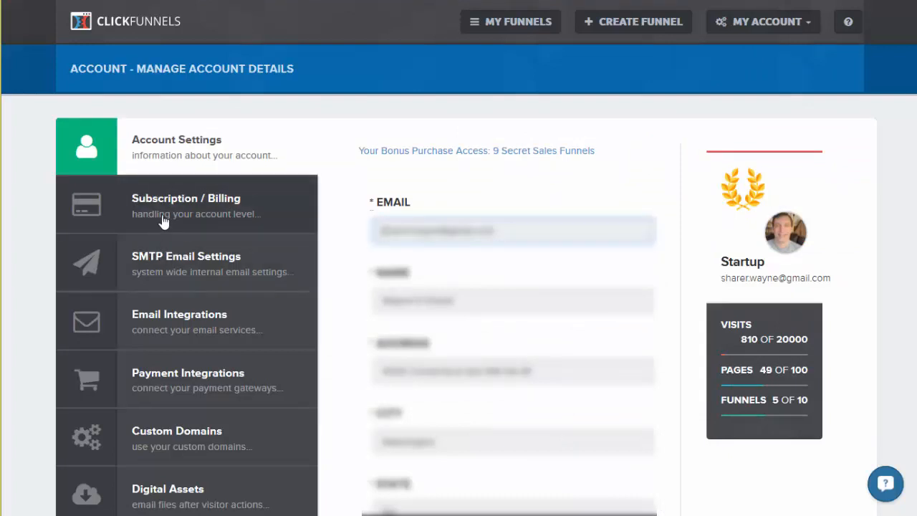
pyautogui.click(186, 263)
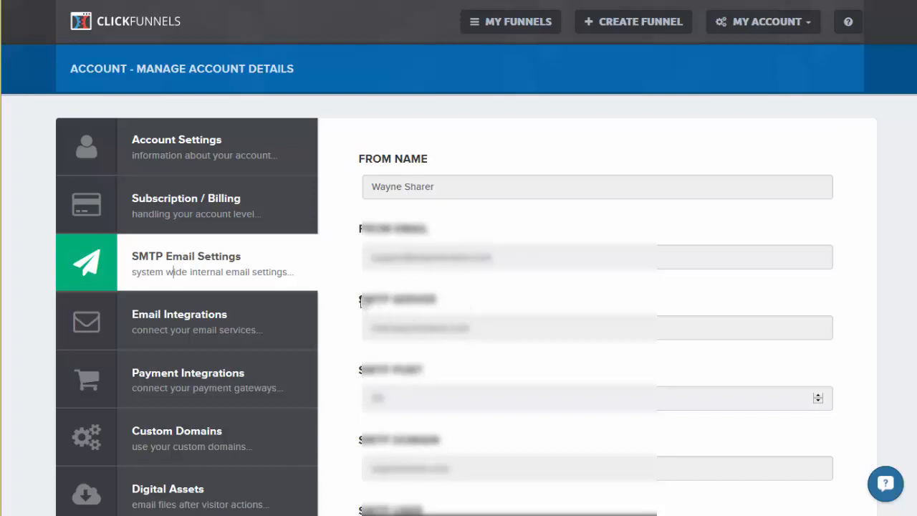
# - View the Email Integrations list with the Html Form and Aweber entries
pyautogui.doubleClick(374, 300)
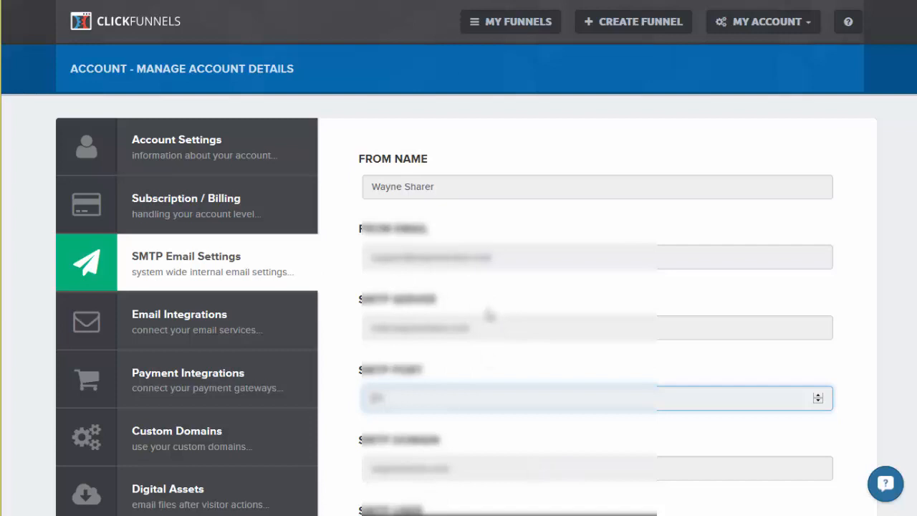
pyautogui.click(180, 321)
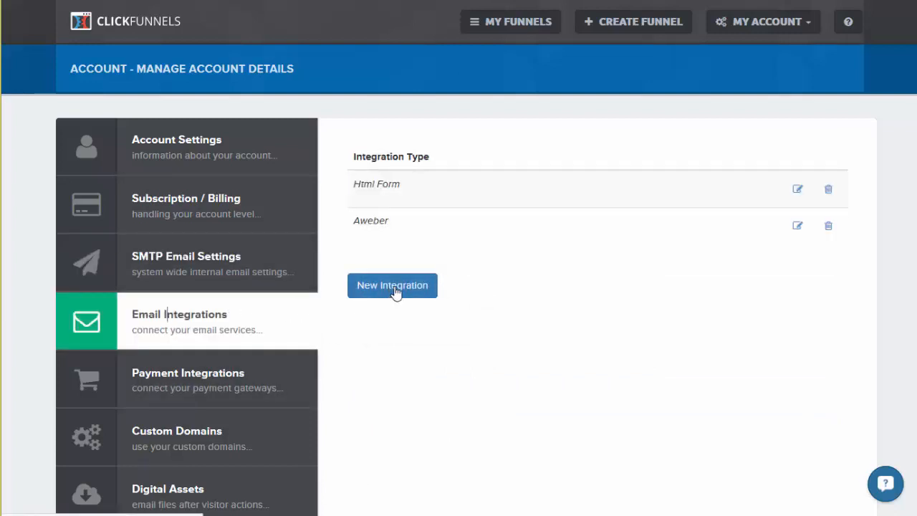
pyautogui.click(392, 285)
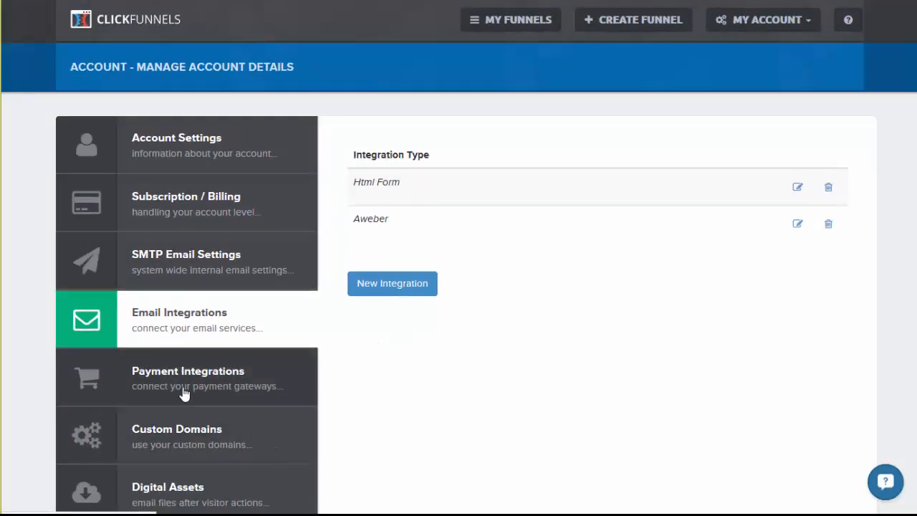
# - Review the Stripe, BackpackCRM, ClickBank and Infusionsoft payment integrations
pyautogui.click(187, 378)
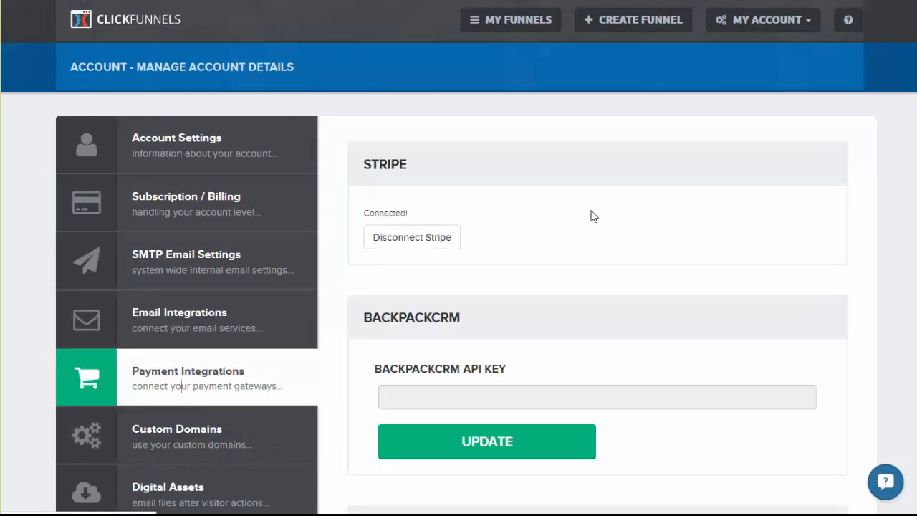
pyautogui.moveTo(685, 251)
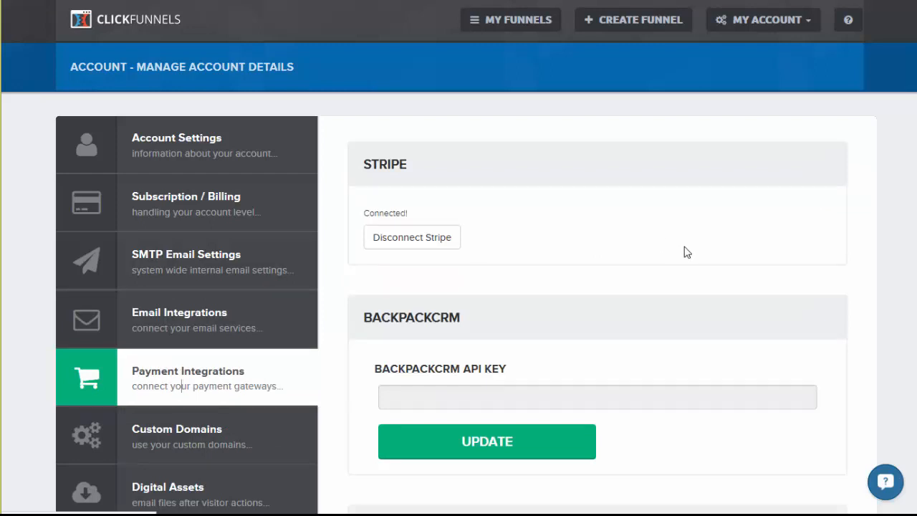
pyautogui.moveTo(679, 233)
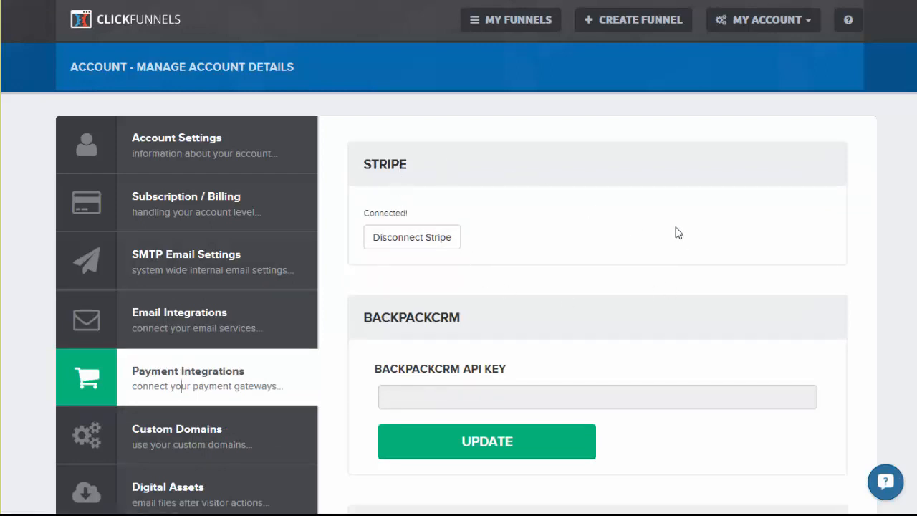
pyautogui.scroll(-3)
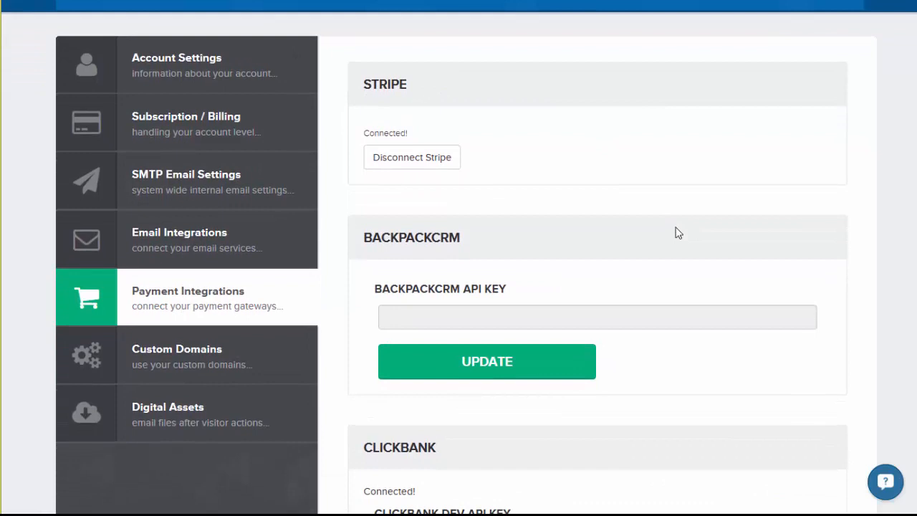
pyautogui.scroll(-3)
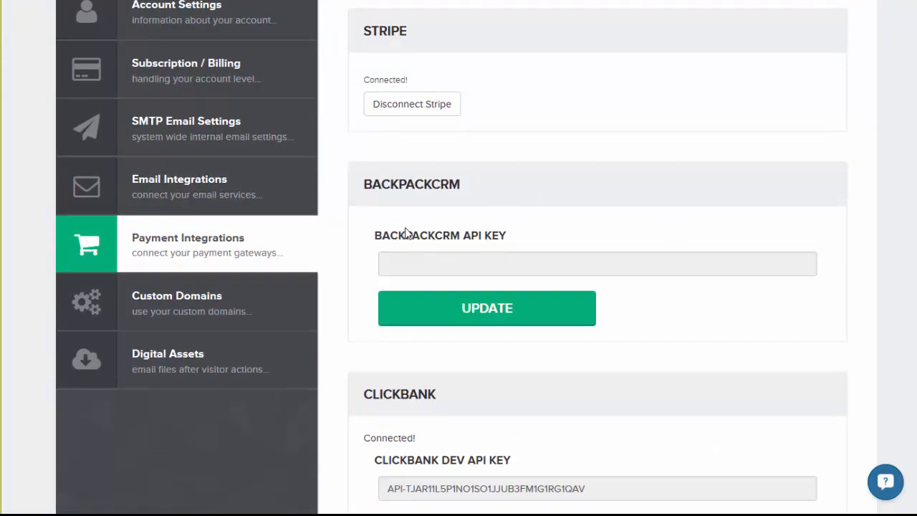
pyautogui.scroll(-3)
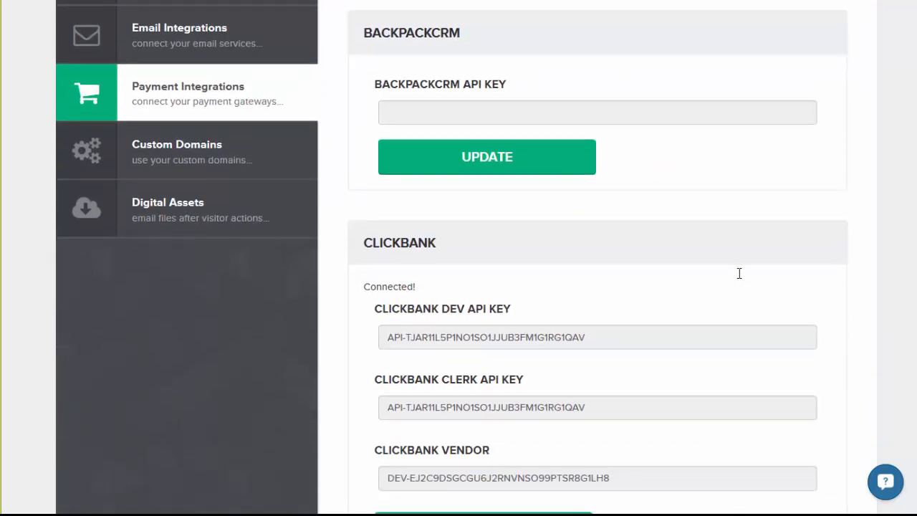
pyautogui.scroll(-3)
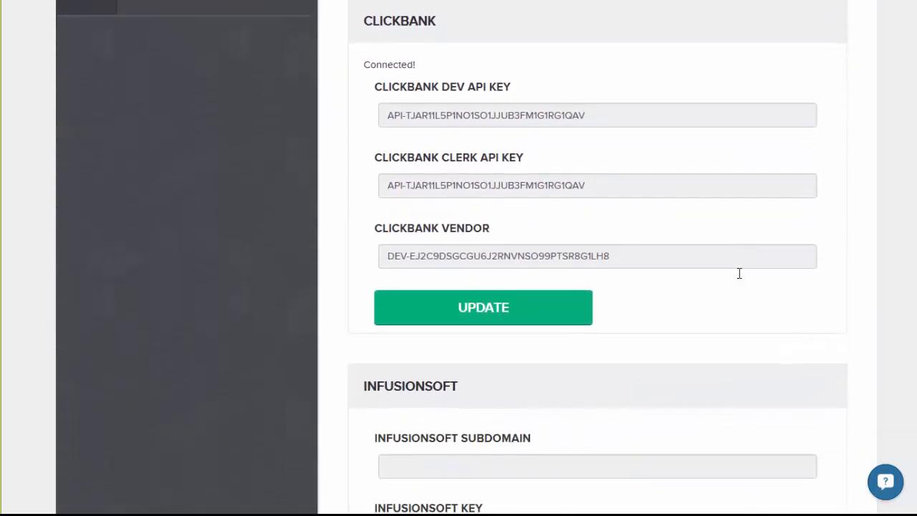
pyautogui.scroll(-3)
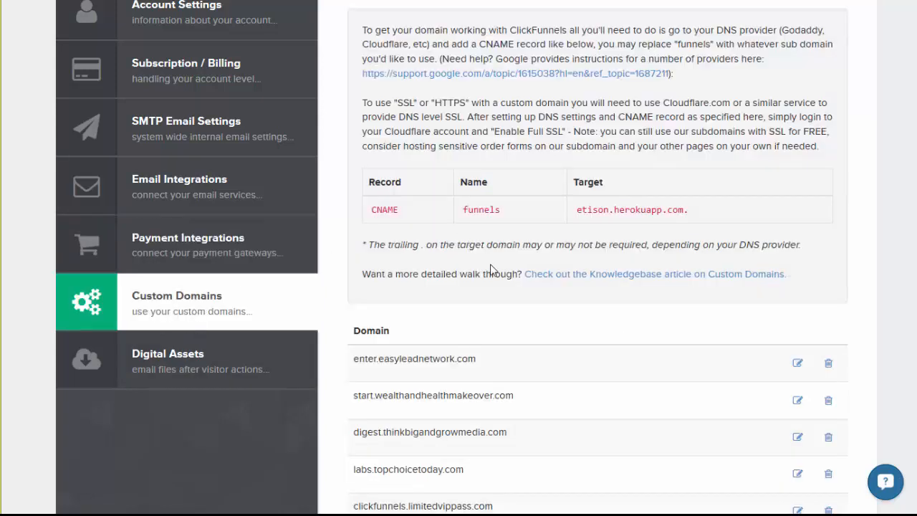
# - Scroll the account settings sidebar down toward Digital Assets
pyautogui.scroll(-3)
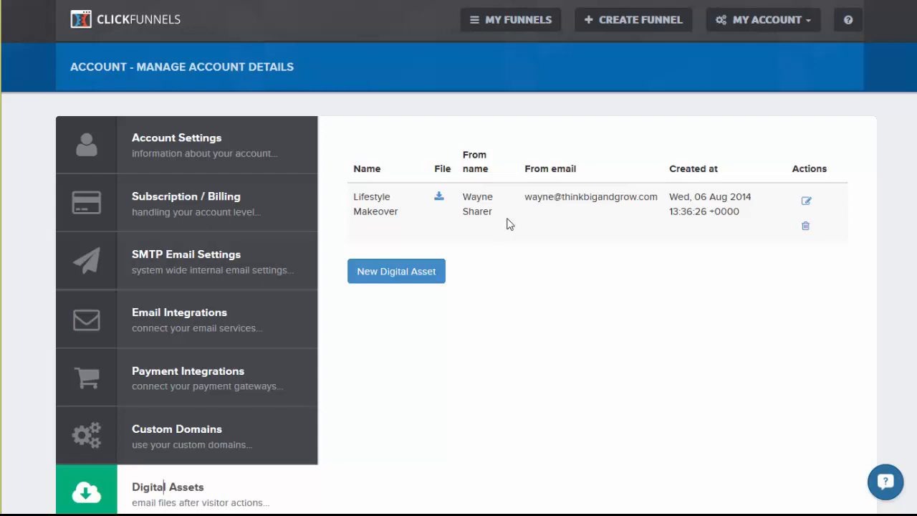
pyautogui.moveTo(620, 66)
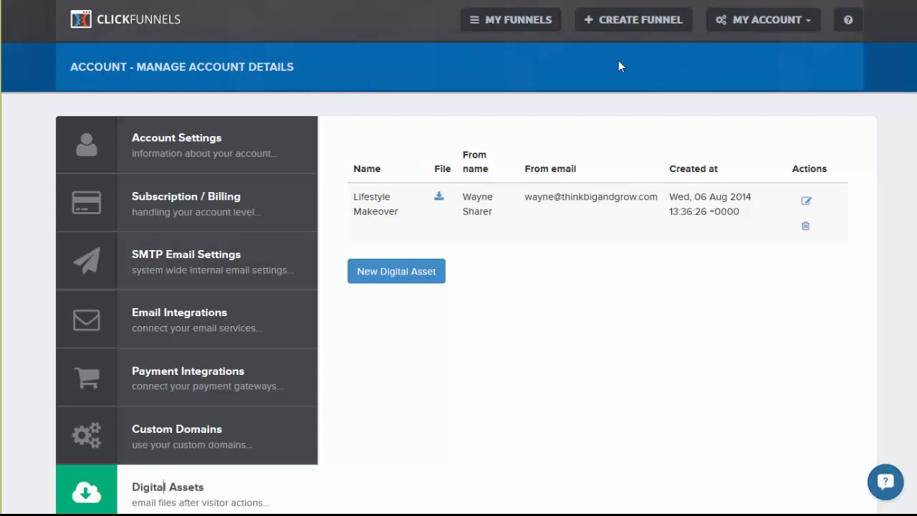
pyautogui.click(763, 19)
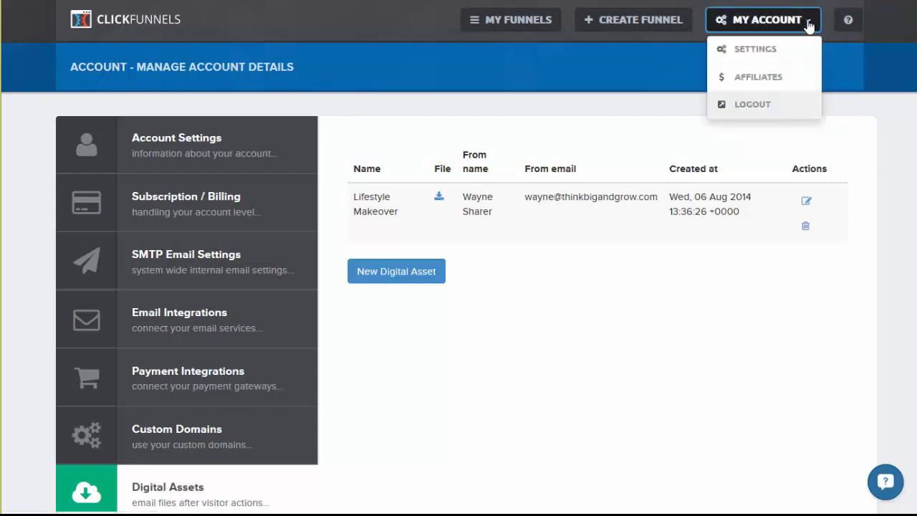
pyautogui.moveTo(510, 20)
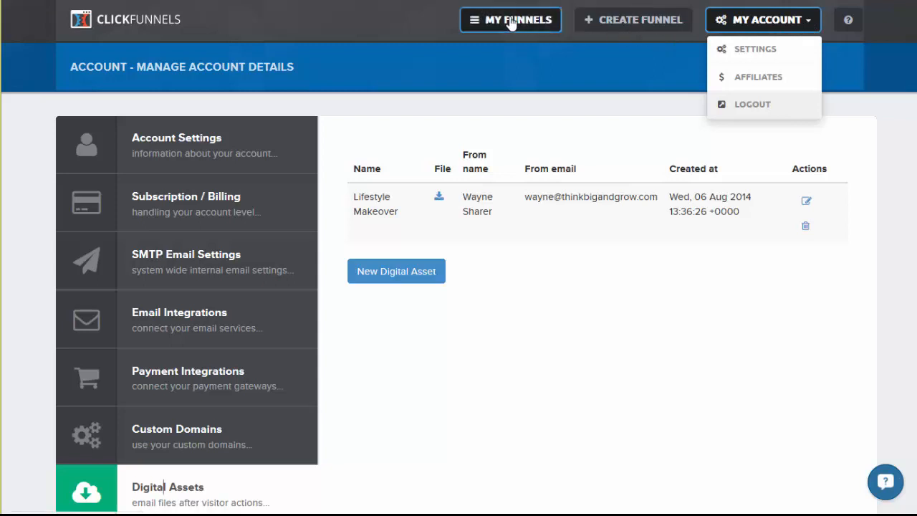
pyautogui.click(763, 19)
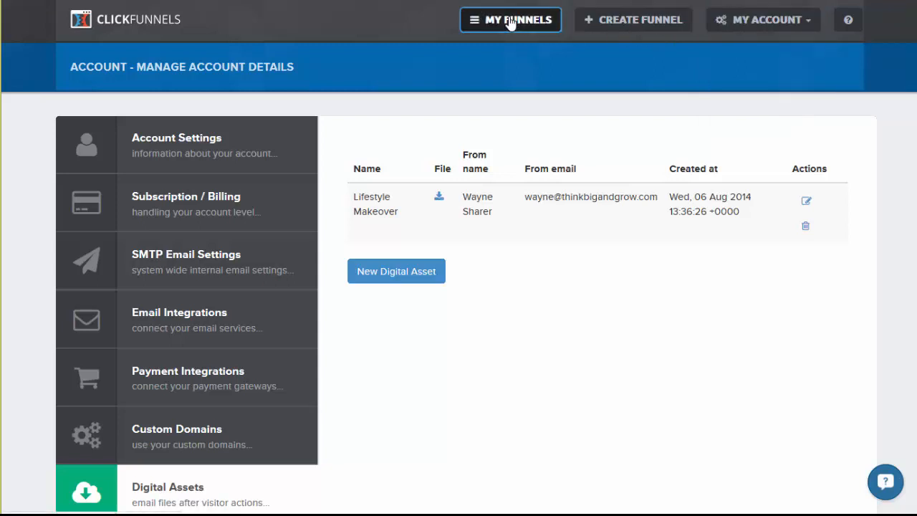
# - Go to My Funnels and select the Click Funnels Pre Launch funnel
pyautogui.click(510, 20)
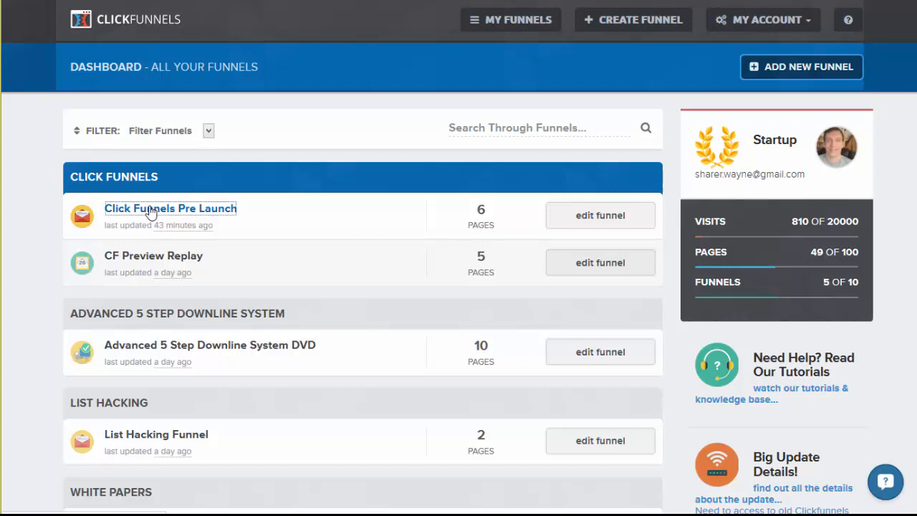
pyautogui.moveTo(203, 229)
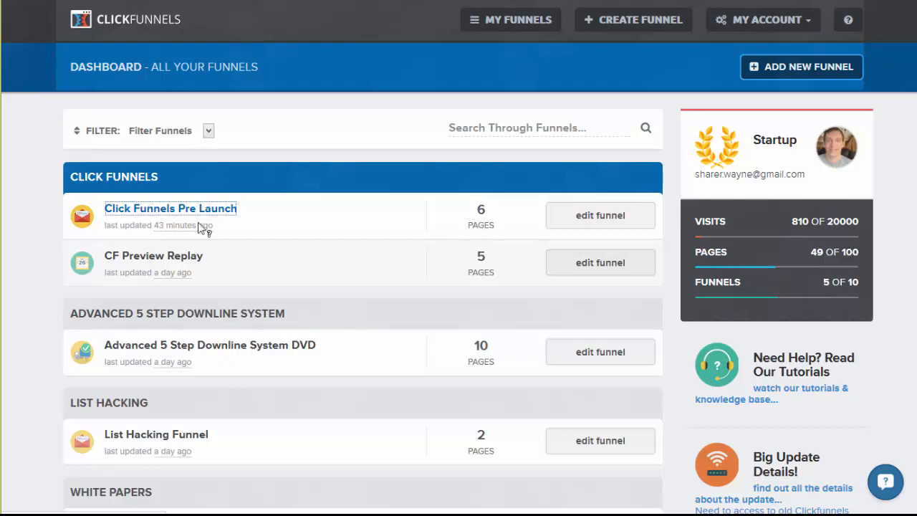
pyautogui.click(170, 208)
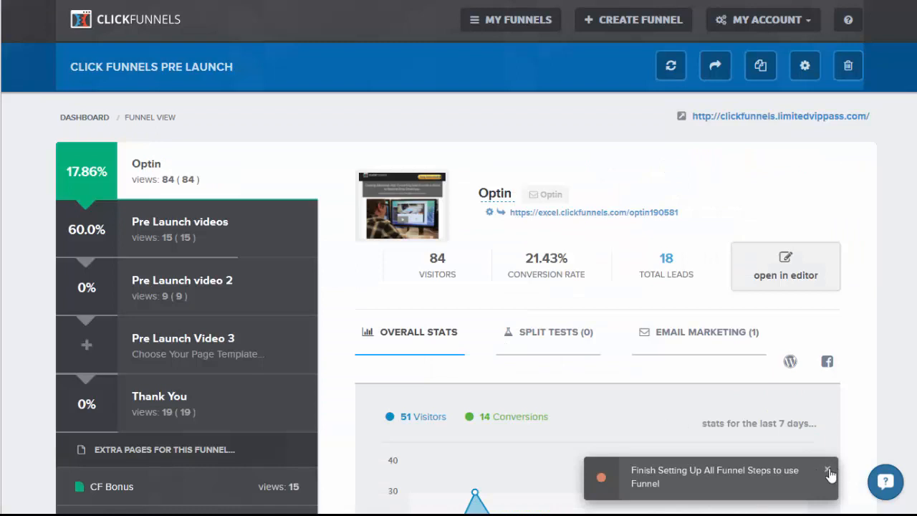
# - Dismiss the Finish Setting Up notice and view CF Bonus stats: 15 visitors, 26.67% conversion
pyautogui.click(829, 471)
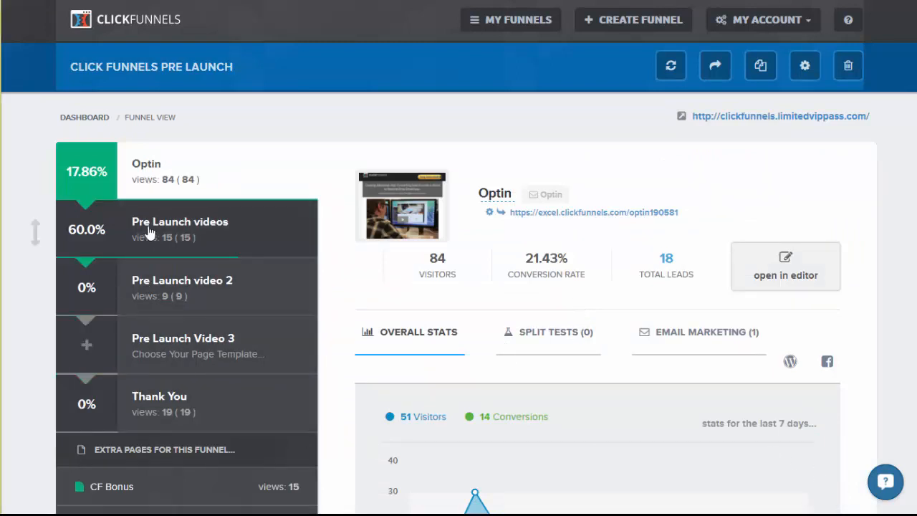
pyautogui.scroll(-3)
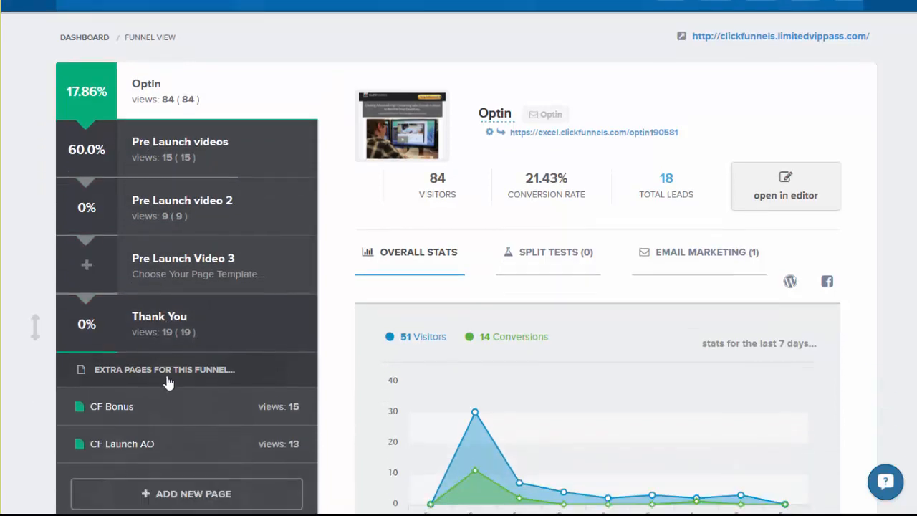
pyautogui.scroll(-3)
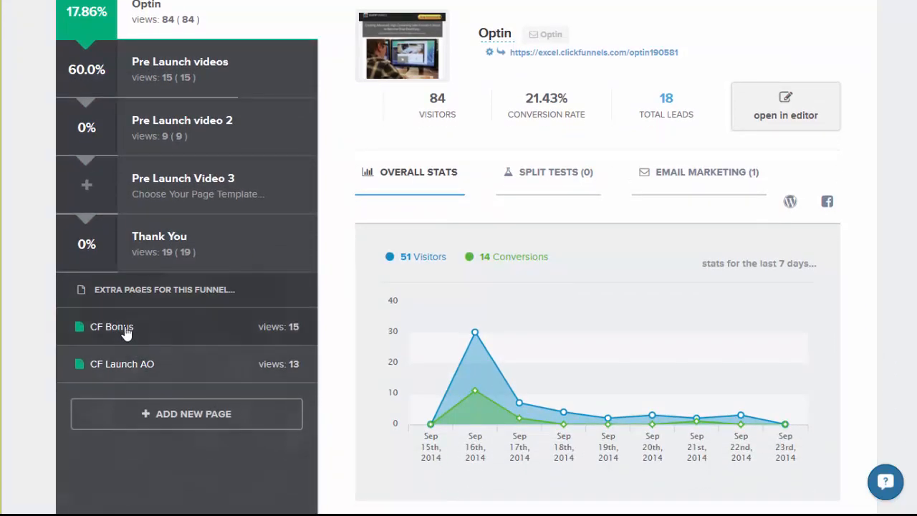
pyautogui.moveTo(122, 344)
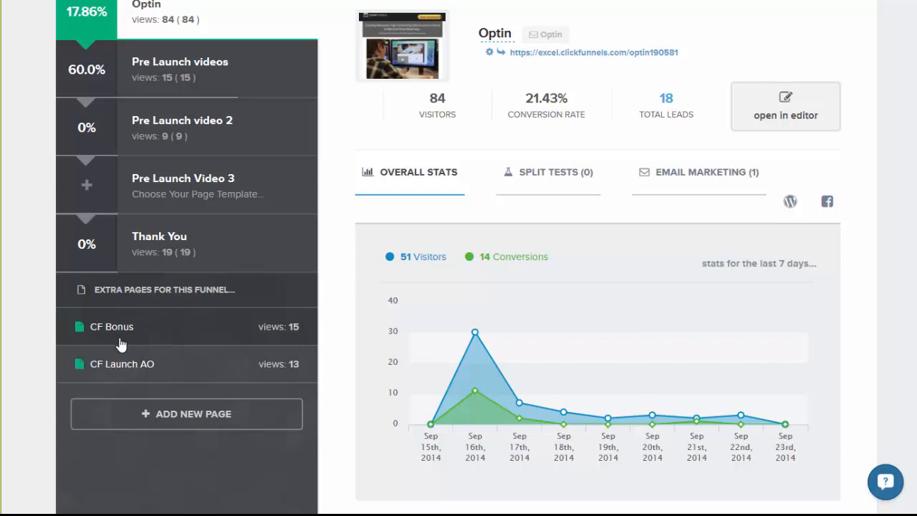
pyautogui.moveTo(154, 343)
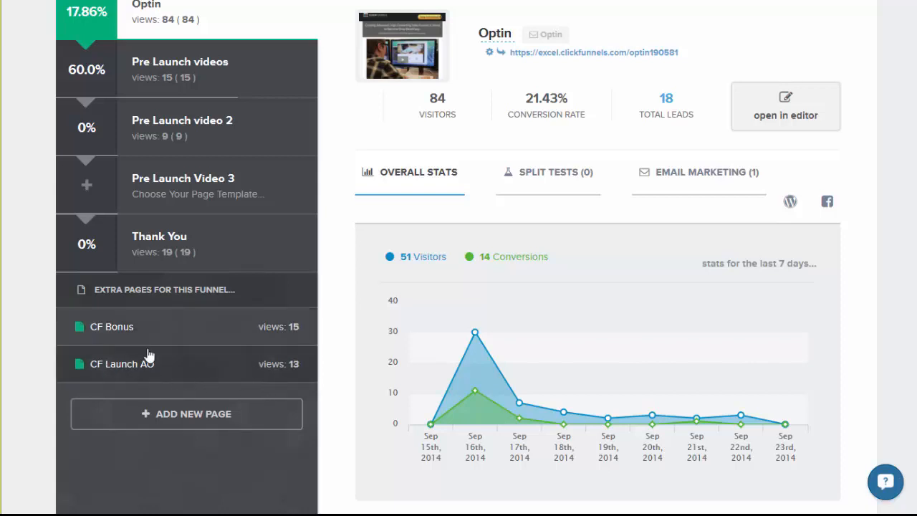
pyautogui.moveTo(271, 326)
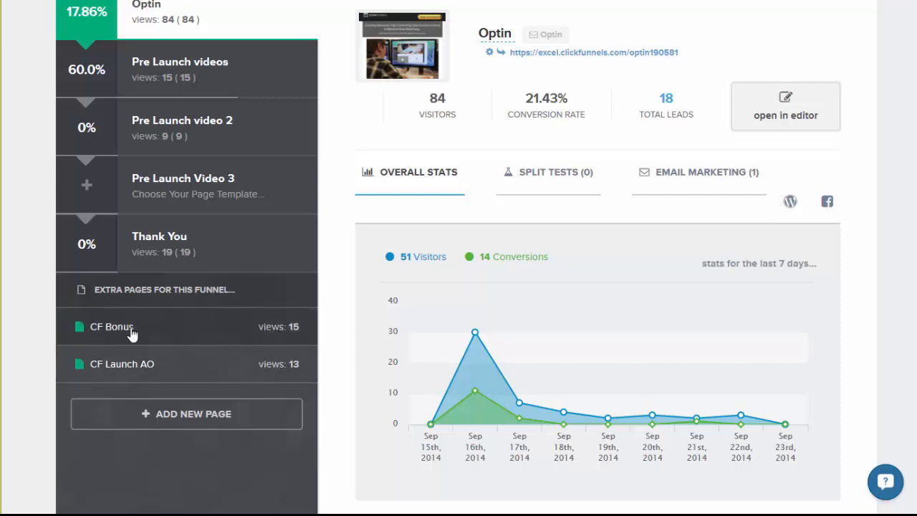
pyautogui.moveTo(227, 333)
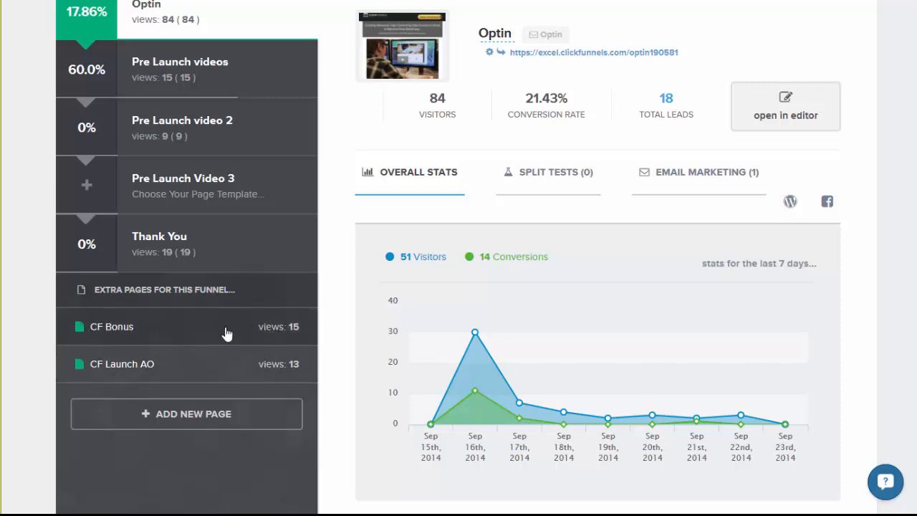
pyautogui.moveTo(474, 332)
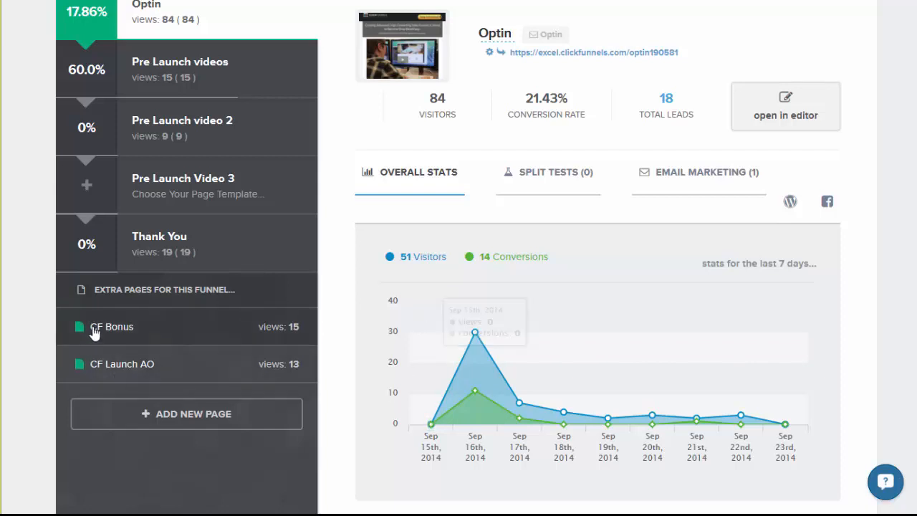
pyautogui.click(112, 326)
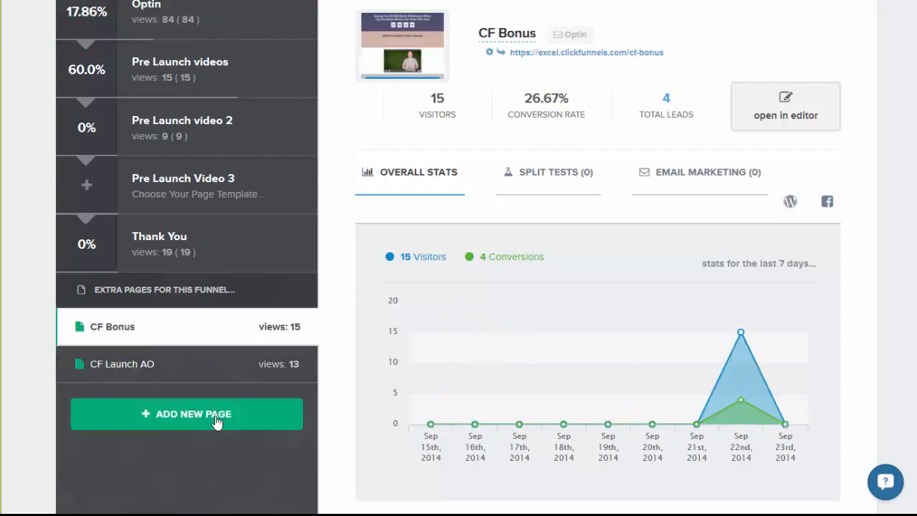
pyautogui.moveTo(136, 371)
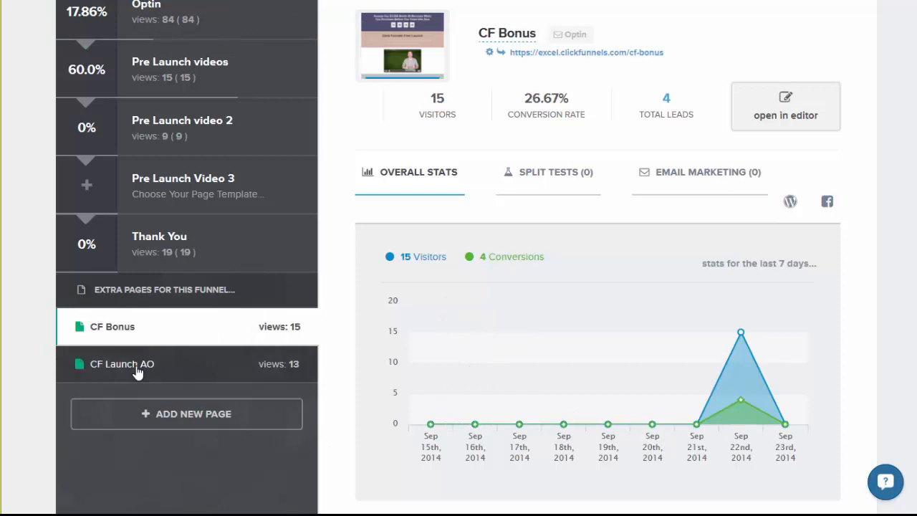
# - Glance at CF Launch AO stats, return to CF Bonus, and start its Instant Optin setup
pyautogui.click(122, 364)
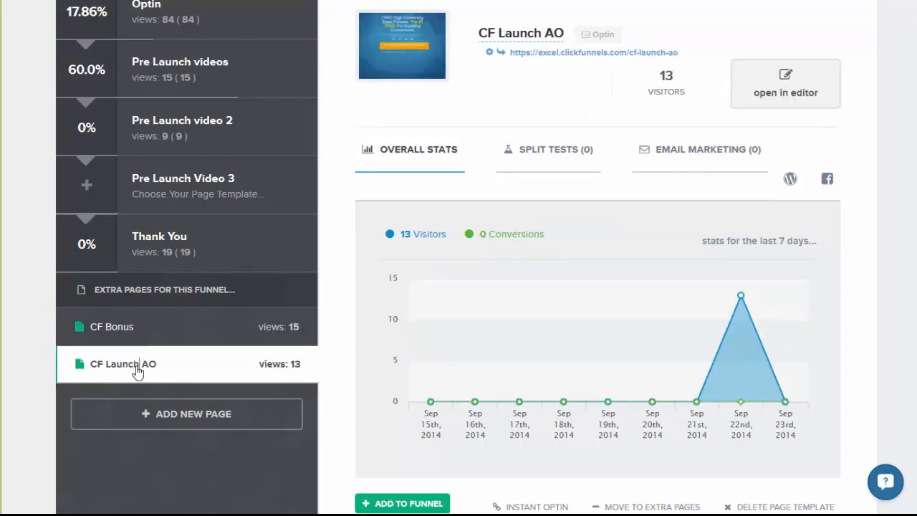
pyautogui.click(113, 326)
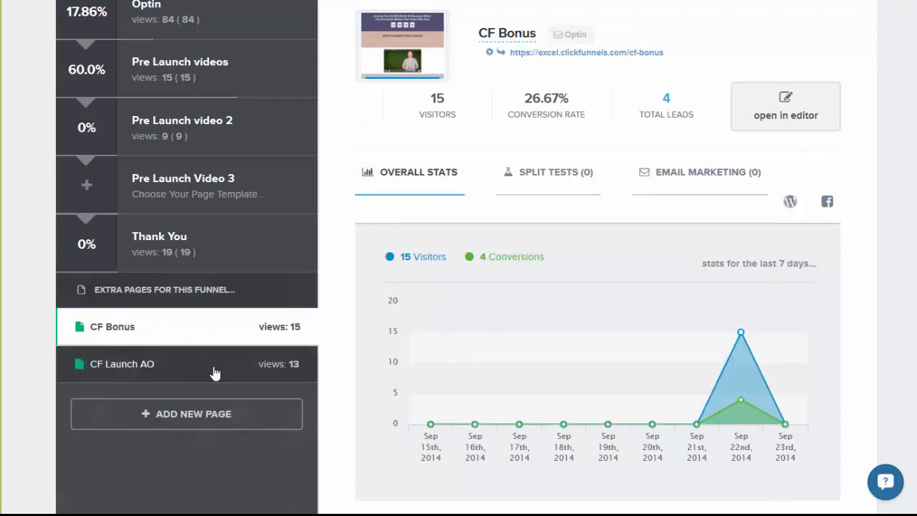
pyautogui.scroll(-3)
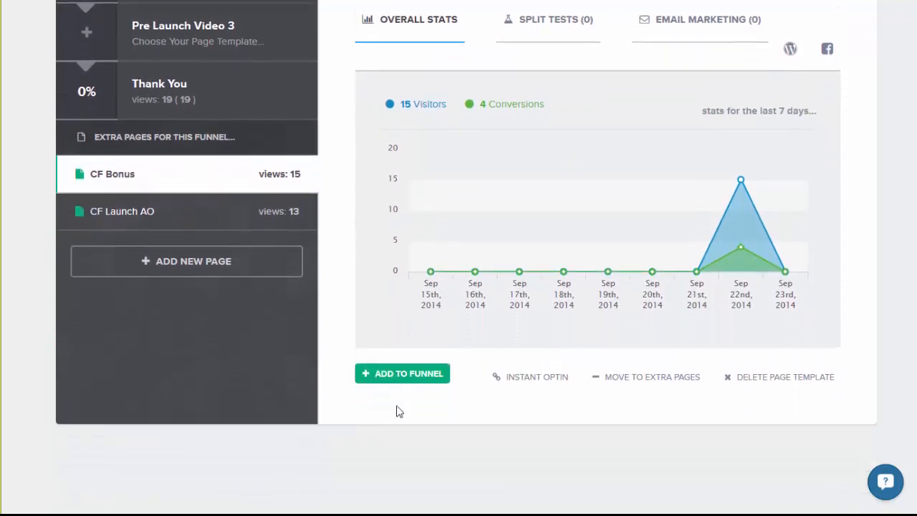
pyautogui.click(536, 376)
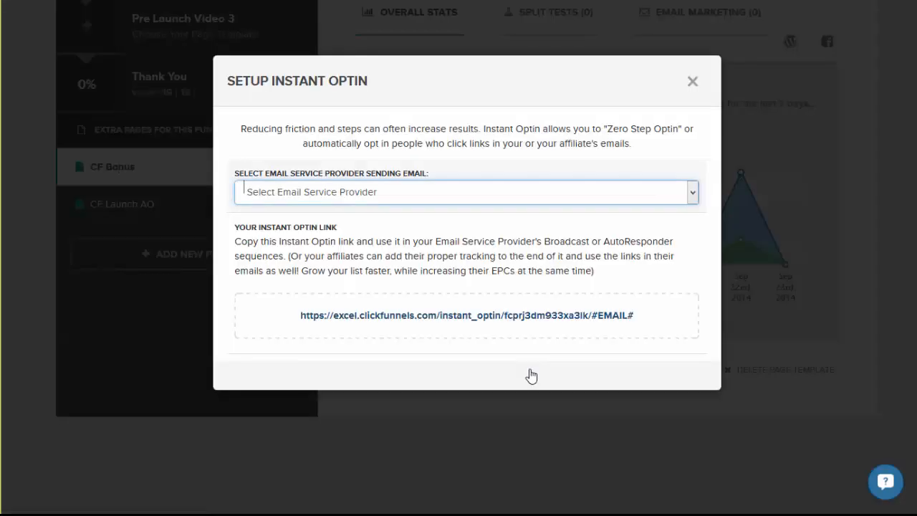
# - Choose PureLeverage/GVO as the instant optin email provider and close the dialog
pyautogui.click(466, 191)
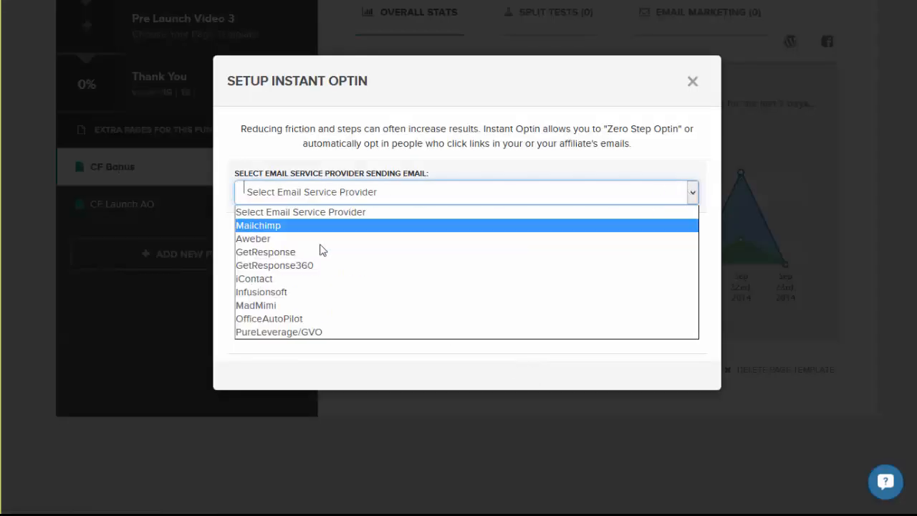
pyautogui.click(278, 331)
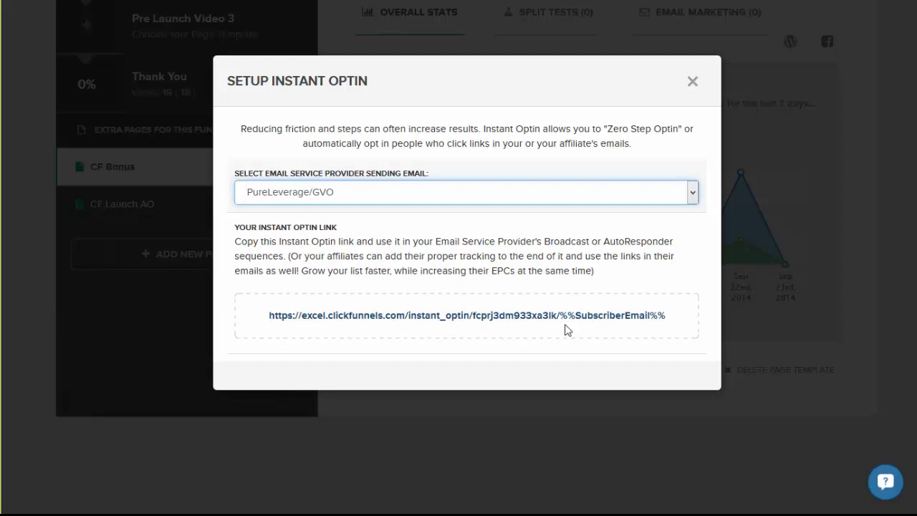
pyautogui.moveTo(695, 199)
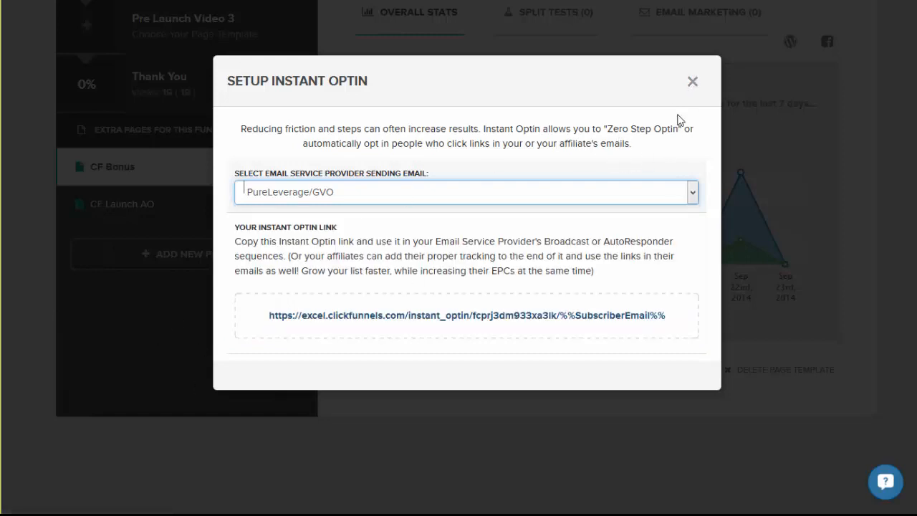
pyautogui.click(692, 81)
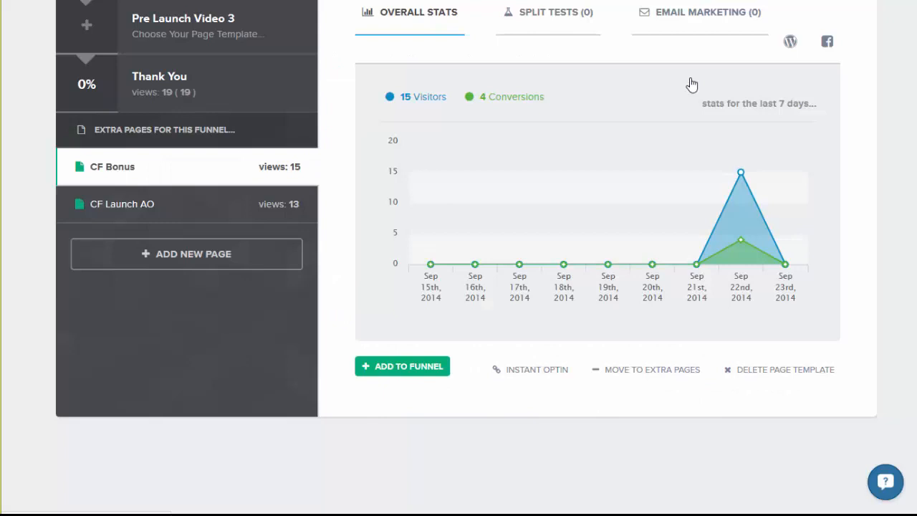
pyautogui.moveTo(795, 431)
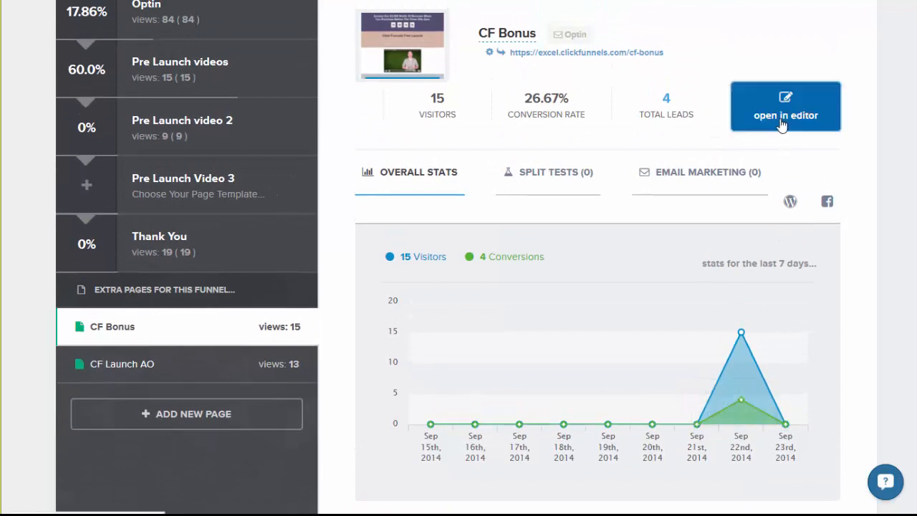
# - Launch the CF Bonus page in the editor from its page details
pyautogui.click(785, 115)
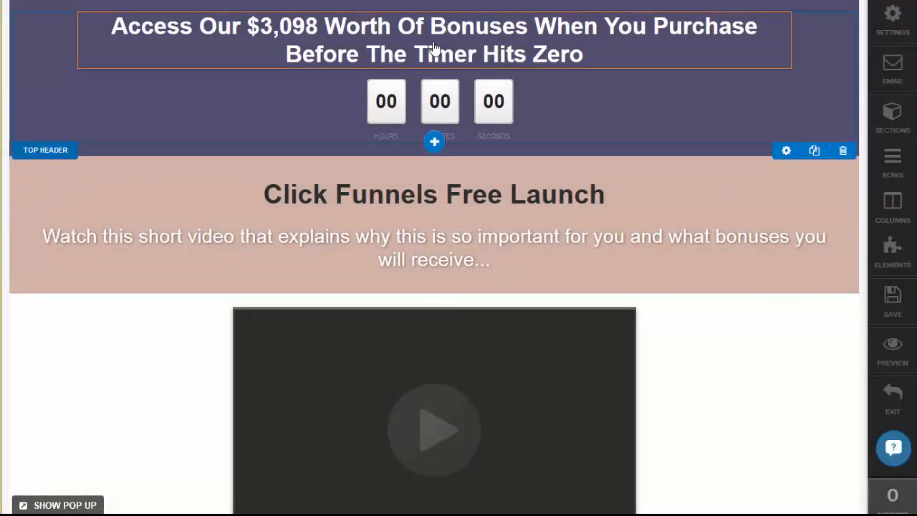
# - Select the main headline element and bring up the editor's rows panel
pyautogui.click(433, 40)
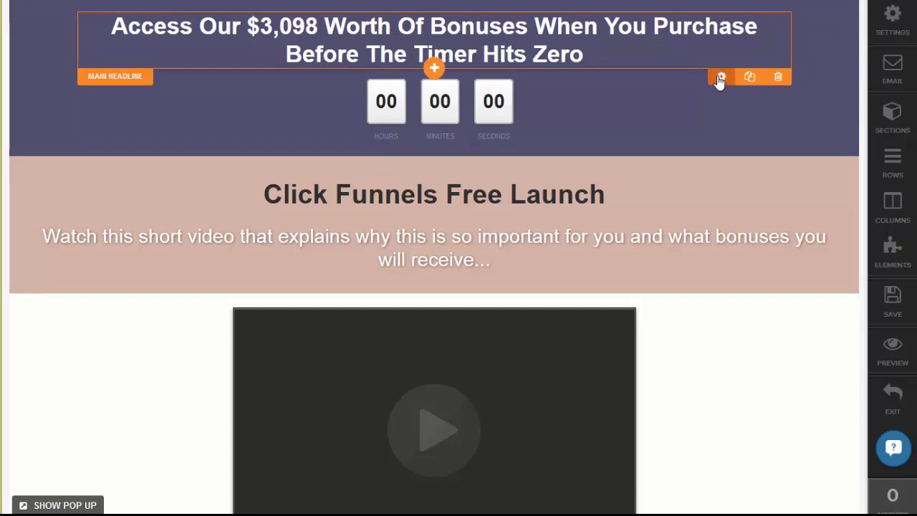
pyautogui.click(720, 76)
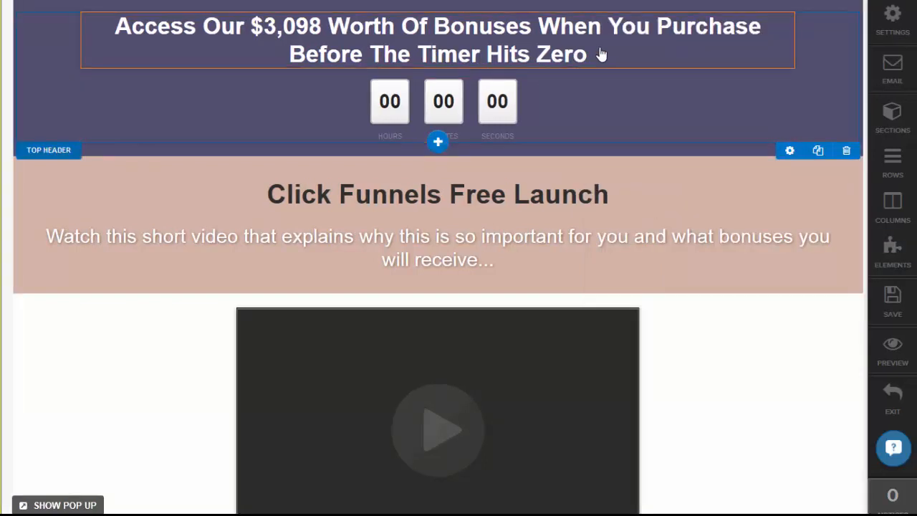
pyautogui.click(437, 39)
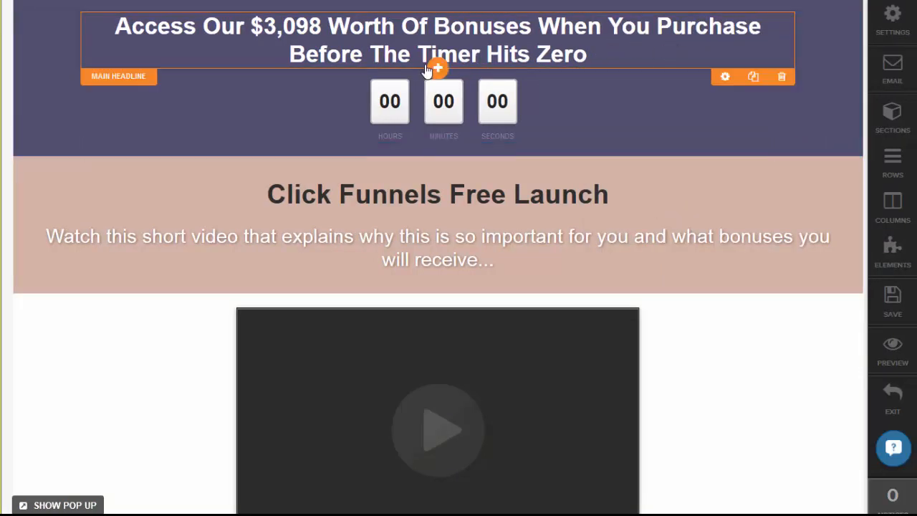
pyautogui.click(893, 162)
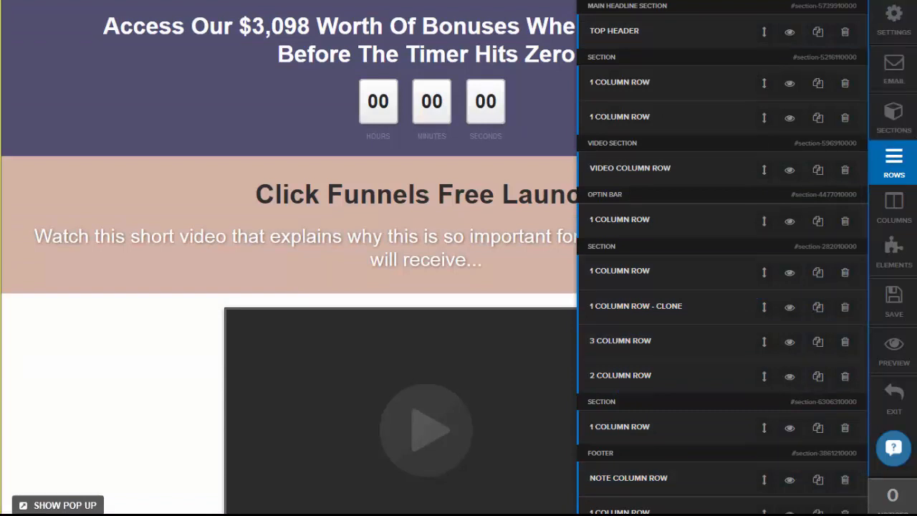
pyautogui.moveTo(131, 202)
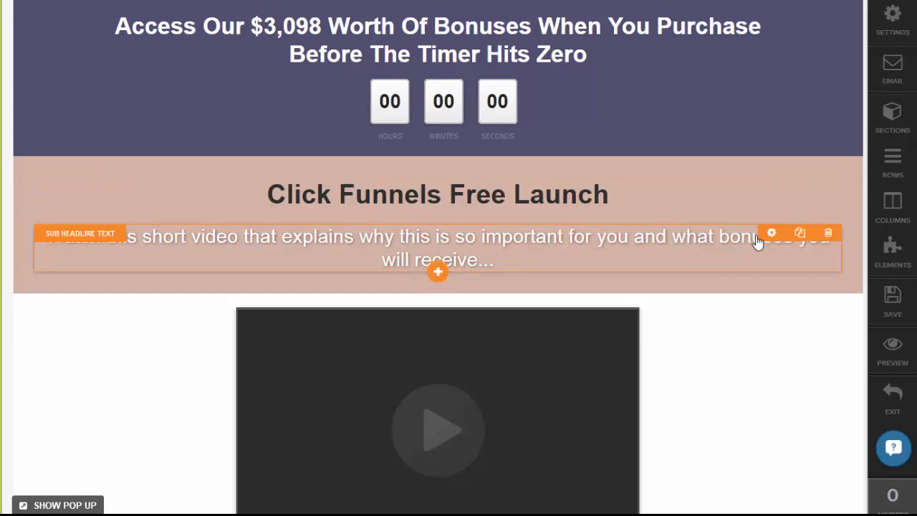
pyautogui.click(771, 232)
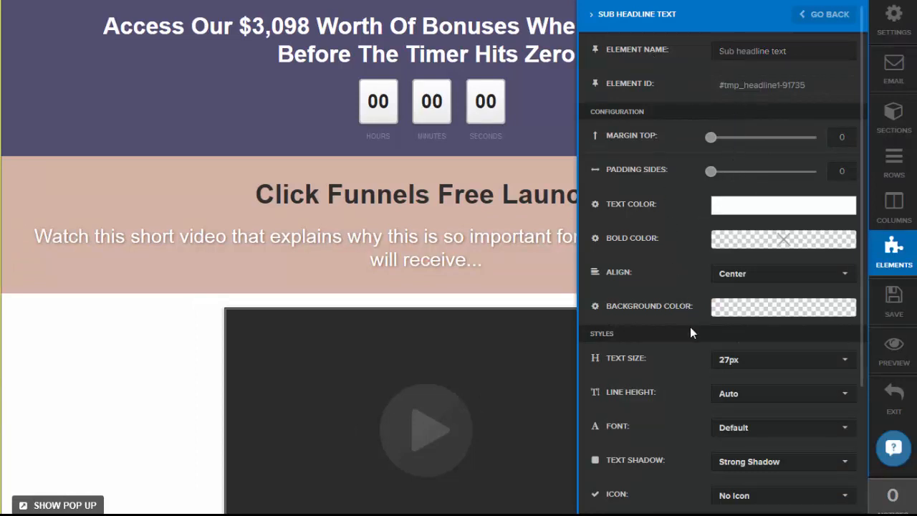
pyautogui.scroll(-3)
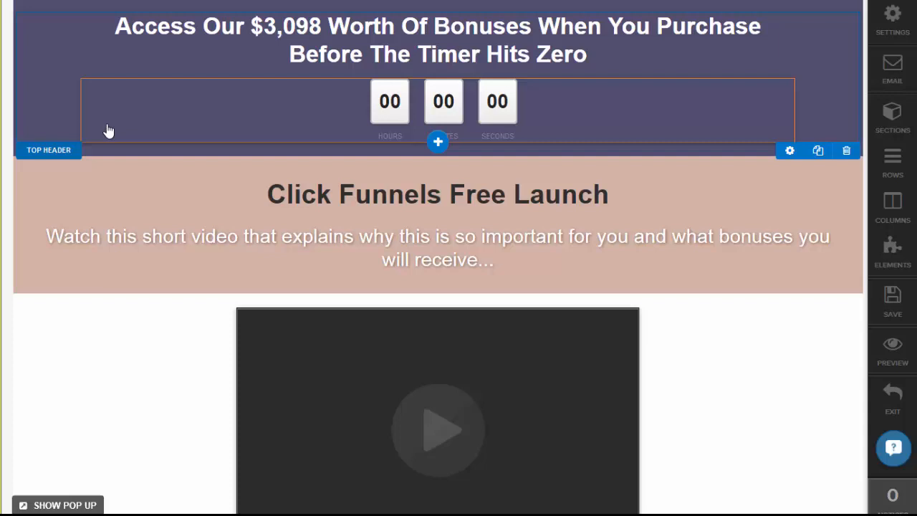
pyautogui.scroll(-3)
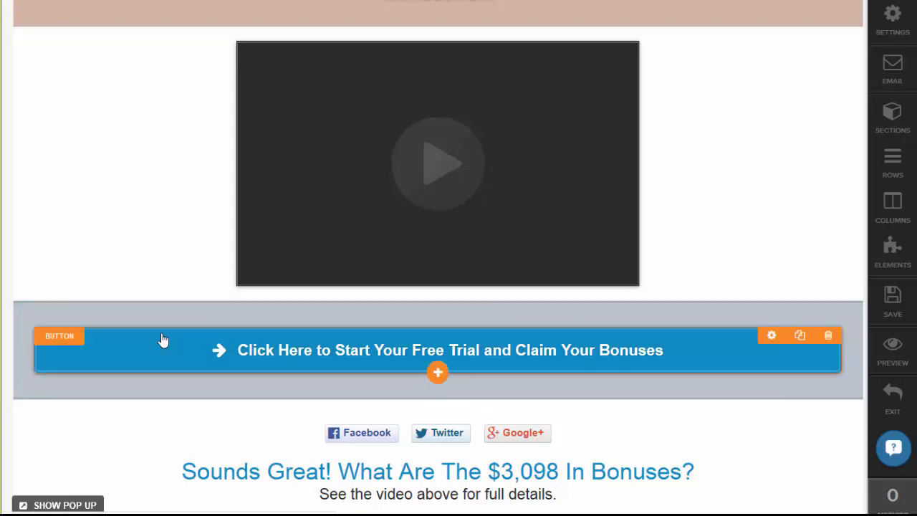
pyautogui.scroll(-3)
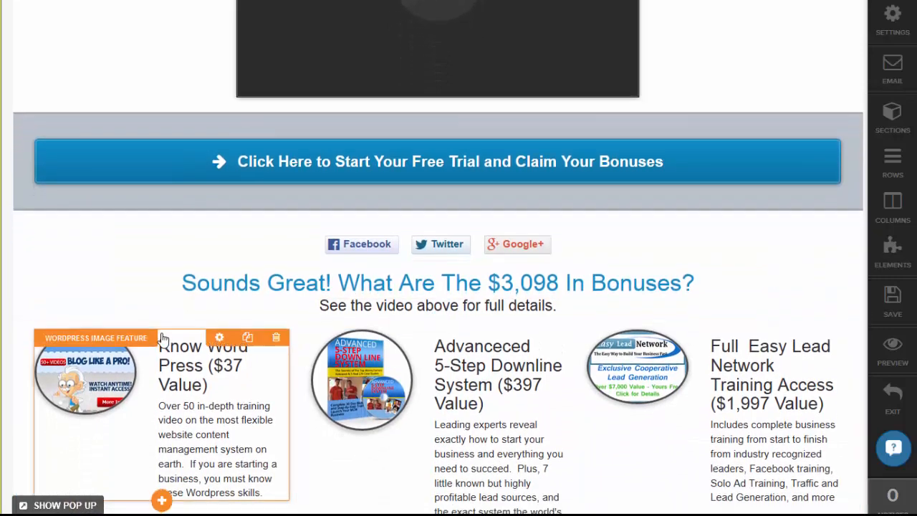
pyautogui.scroll(3)
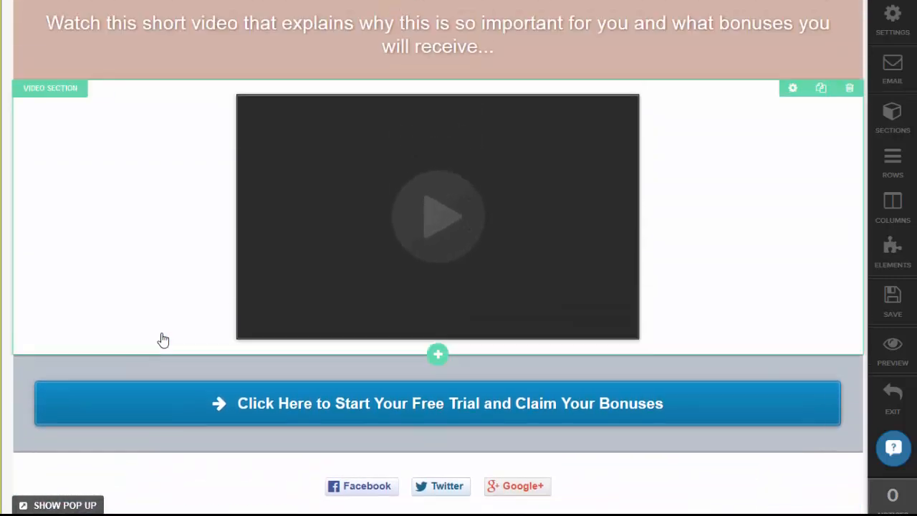
pyautogui.scroll(-3)
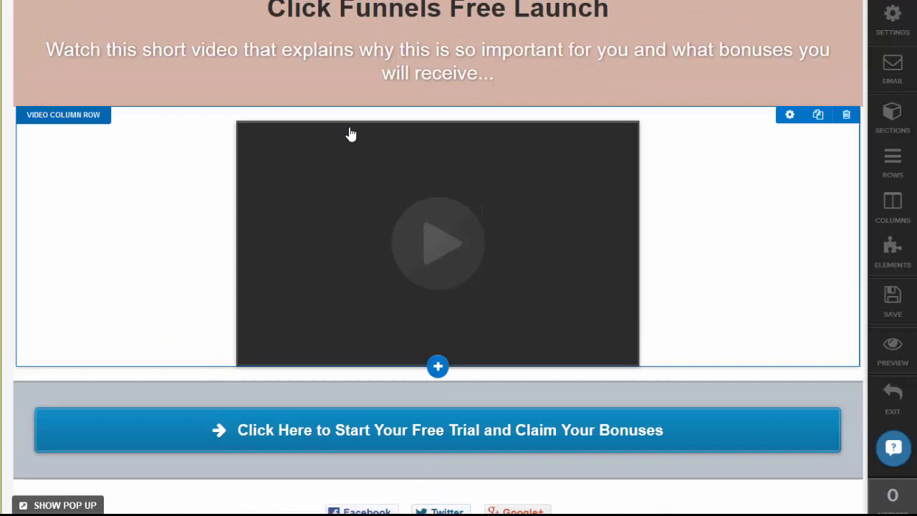
pyautogui.scroll(-3)
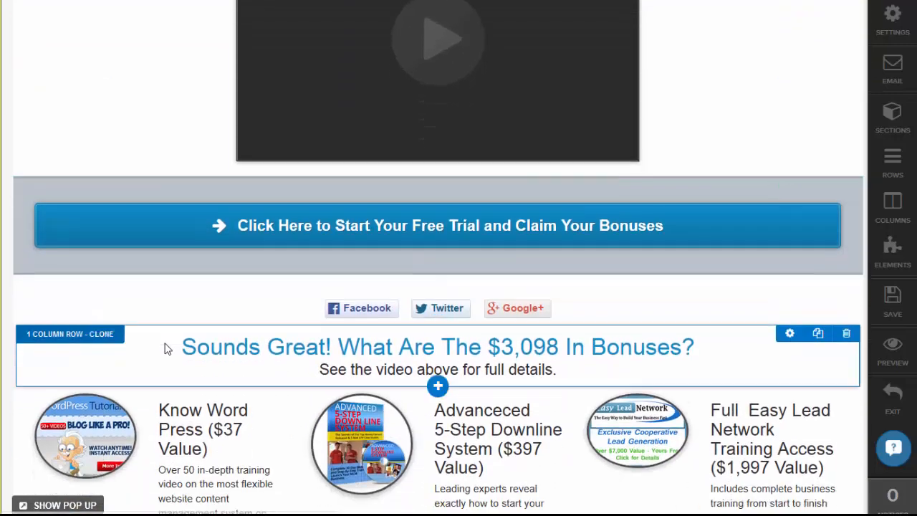
pyautogui.scroll(-3)
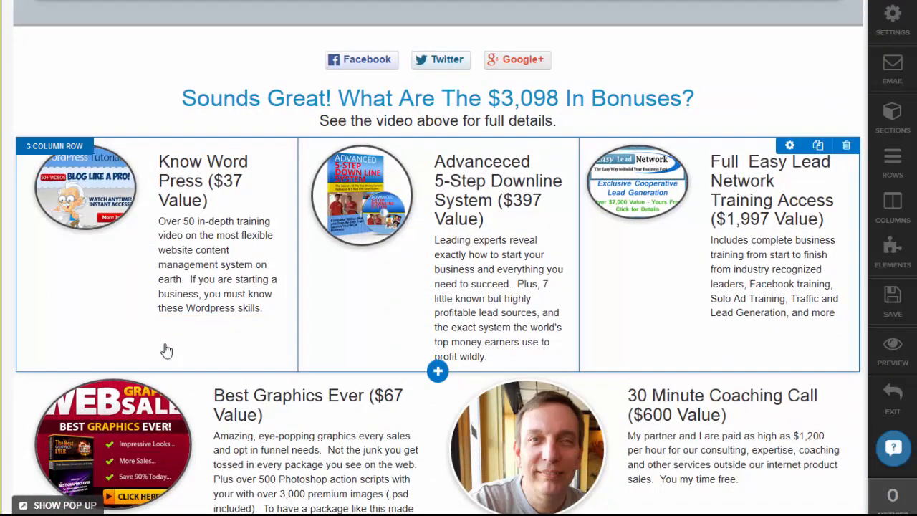
pyautogui.scroll(-3)
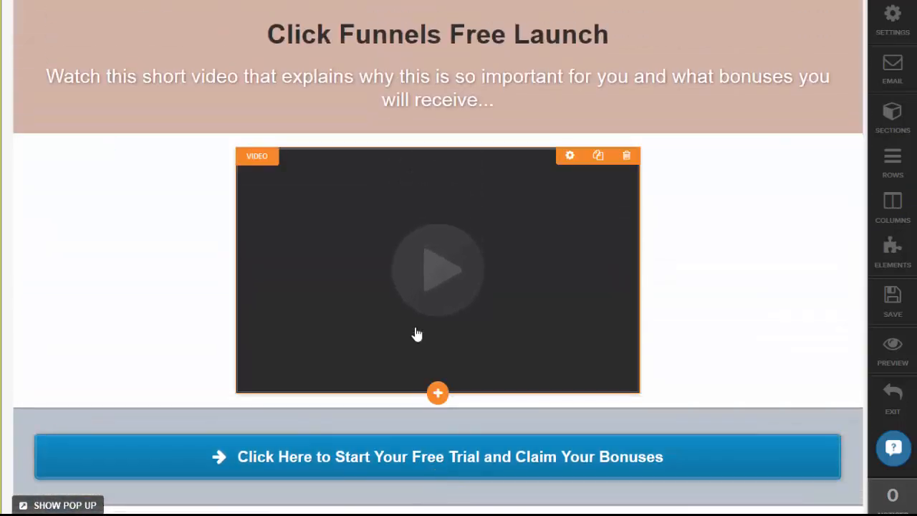
pyautogui.scroll(-3)
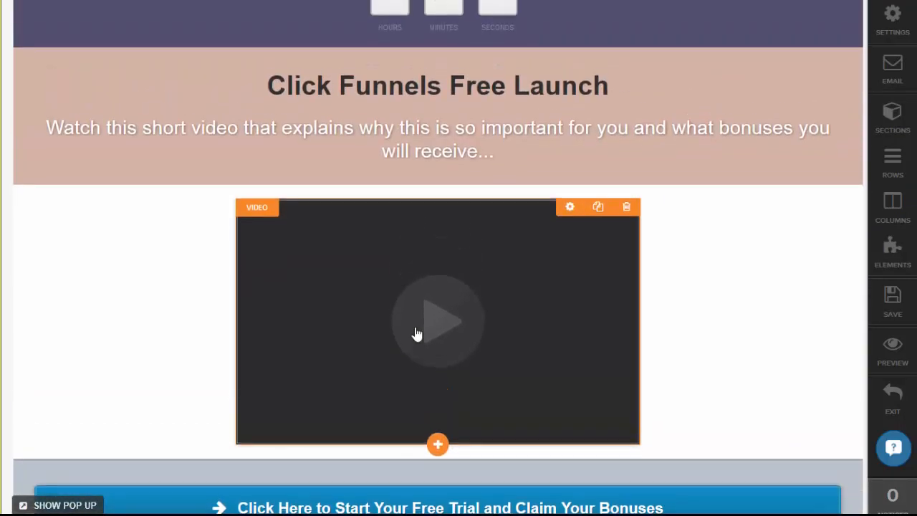
pyautogui.scroll(-3)
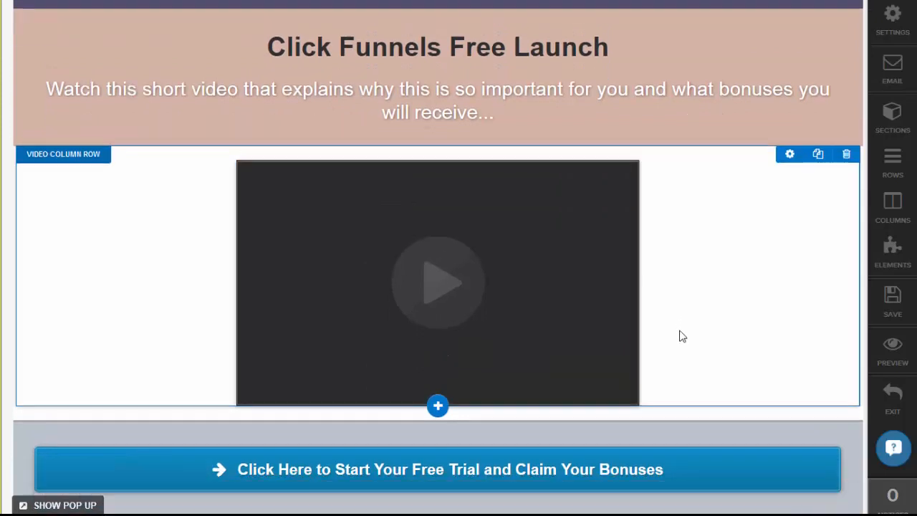
pyautogui.scroll(-3)
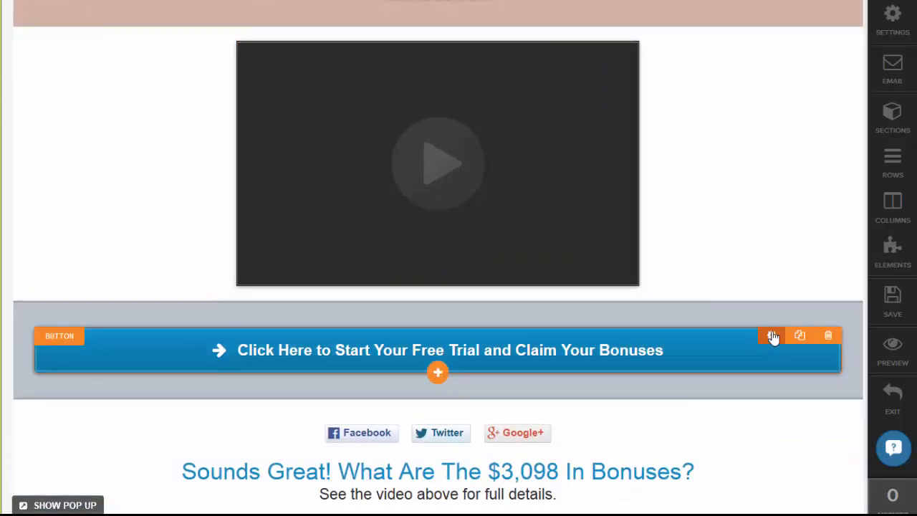
pyautogui.click(773, 335)
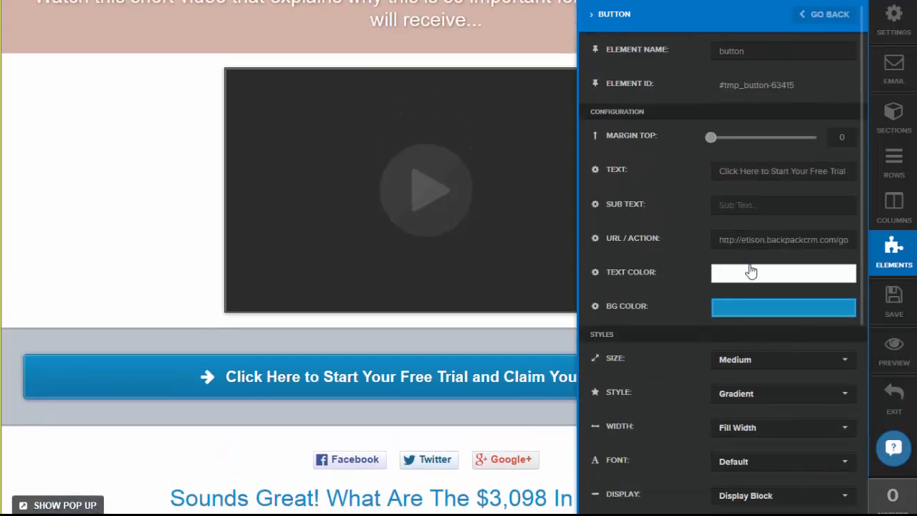
pyautogui.moveTo(667, 269)
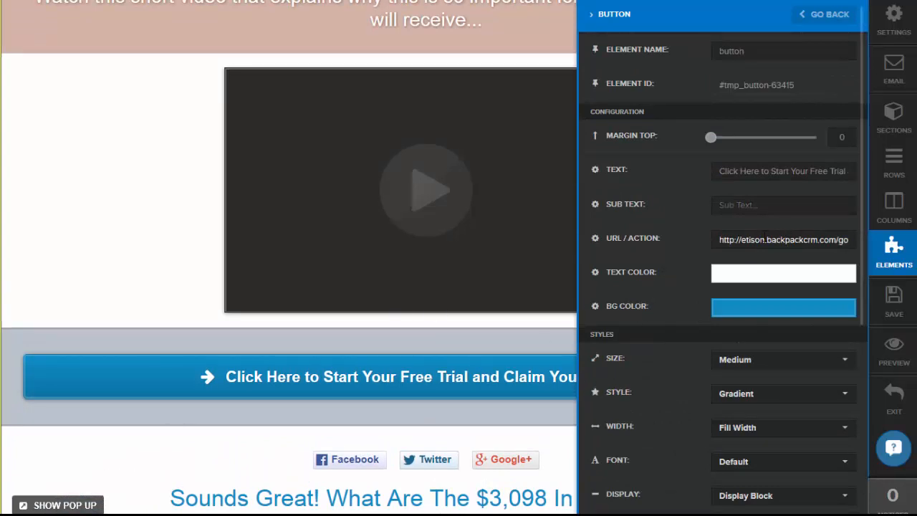
pyautogui.moveTo(408, 250)
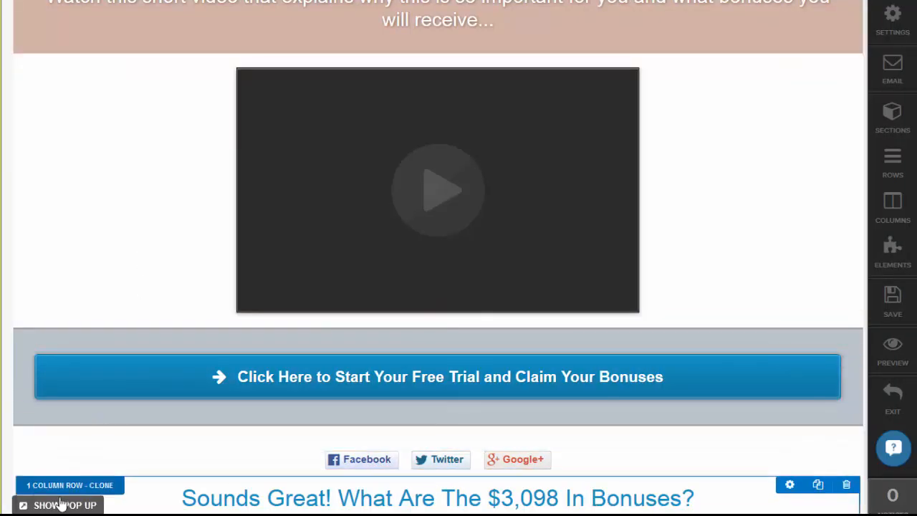
pyautogui.click(64, 505)
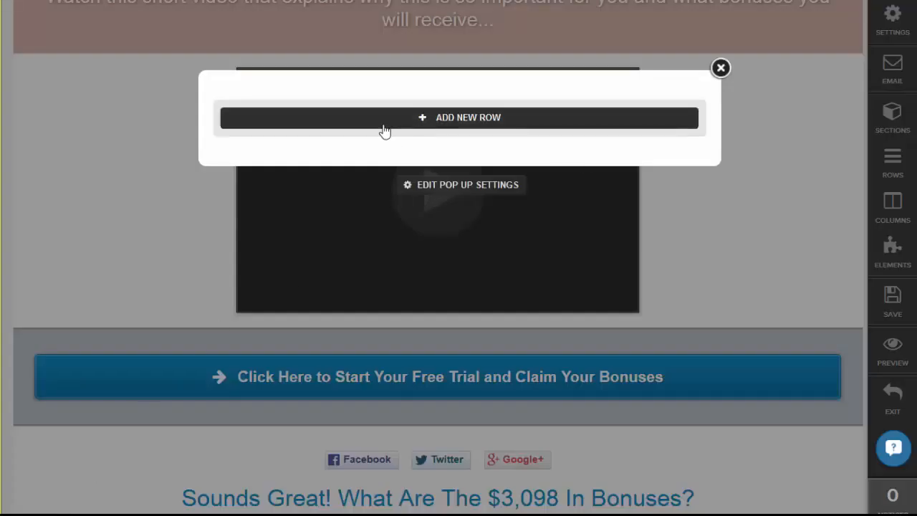
pyautogui.click(720, 68)
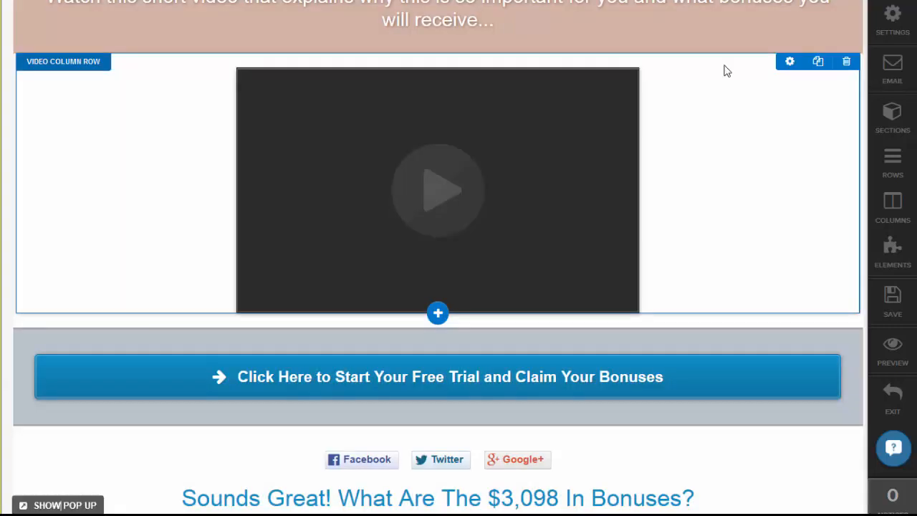
pyautogui.moveTo(390, 378)
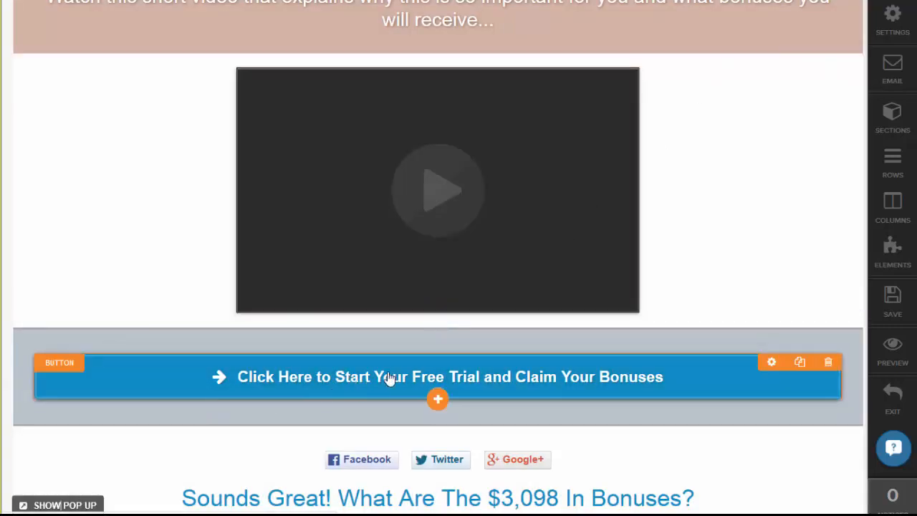
pyautogui.scroll(-3)
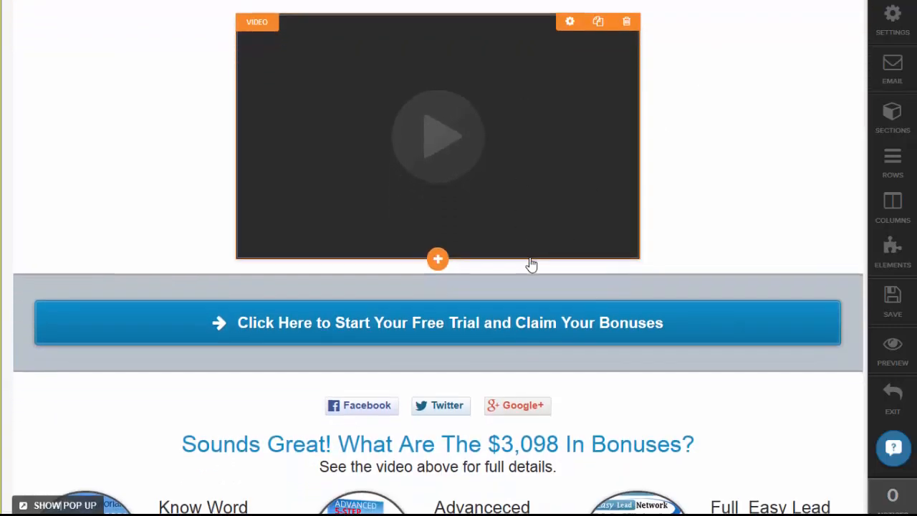
pyautogui.scroll(-3)
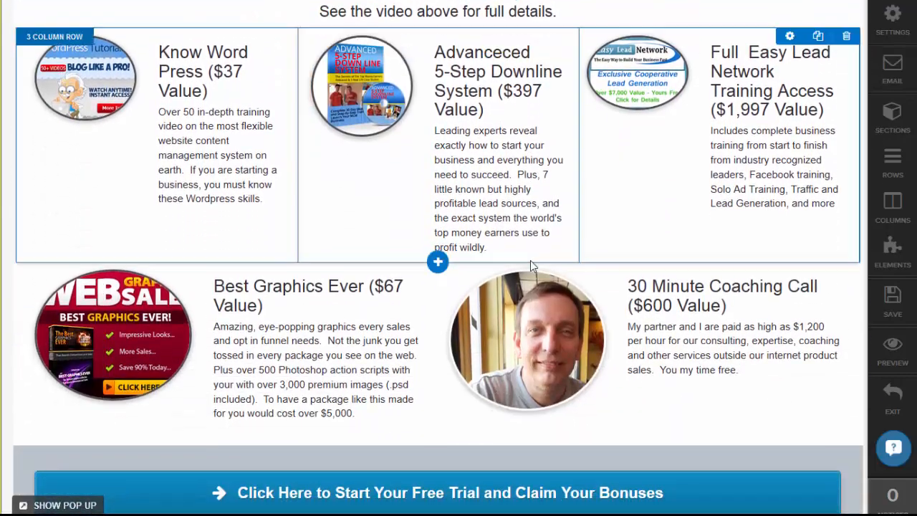
pyautogui.scroll(-3)
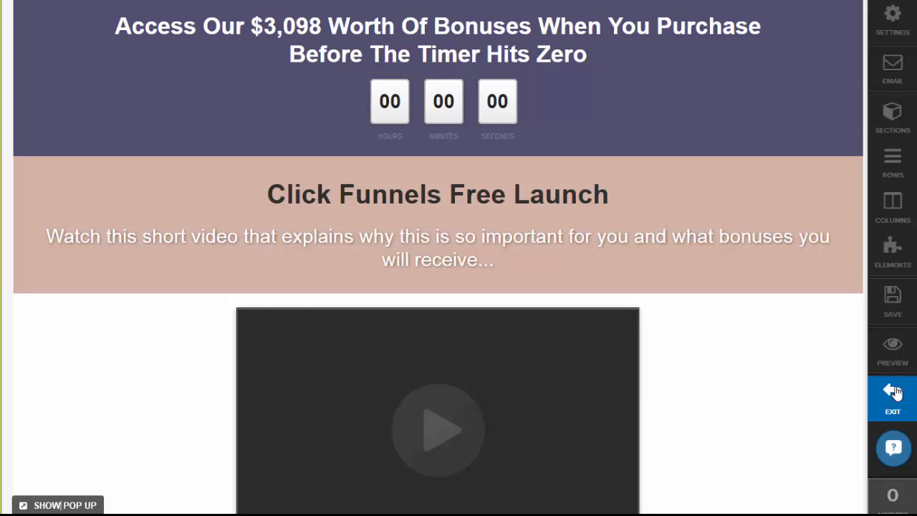
# - Exit the editor and scroll the Click Funnels Pre Launch funnel down to its Overall Stats chart
pyautogui.click(892, 393)
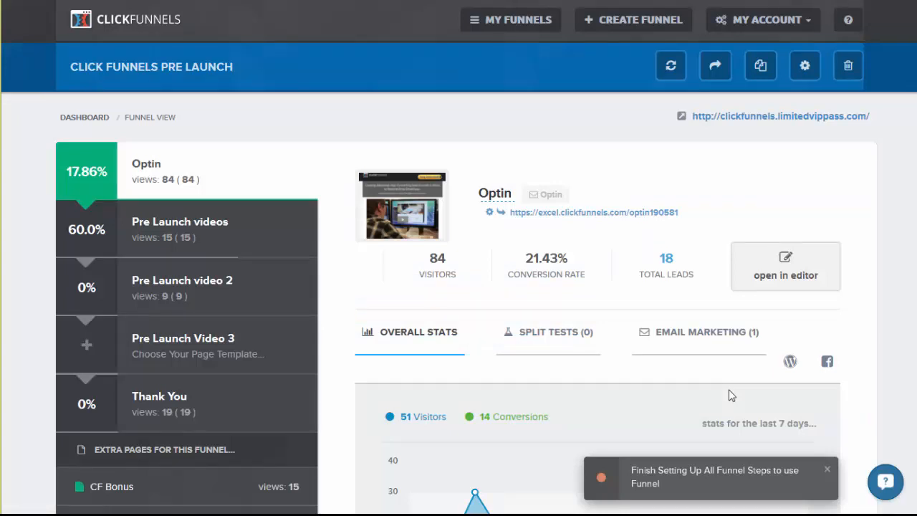
pyautogui.scroll(-3)
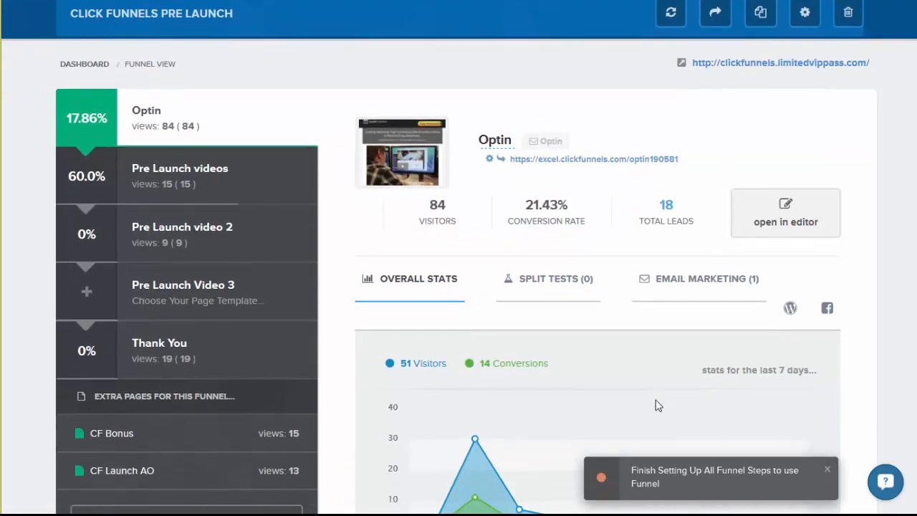
pyautogui.scroll(-3)
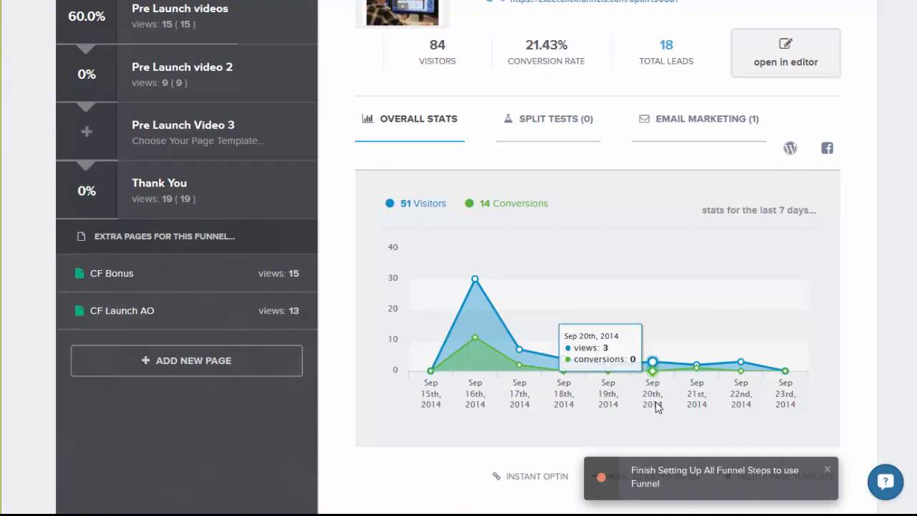
pyautogui.scroll(-3)
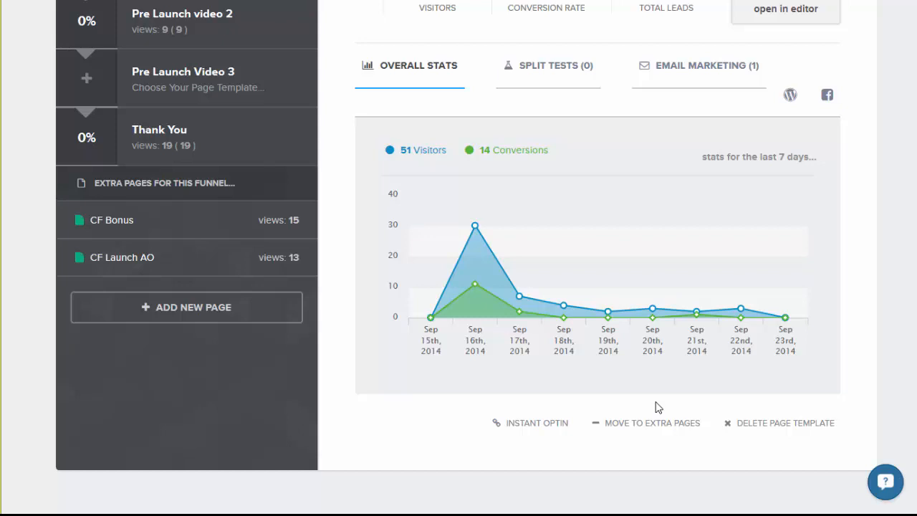
pyautogui.moveTo(451, 450)
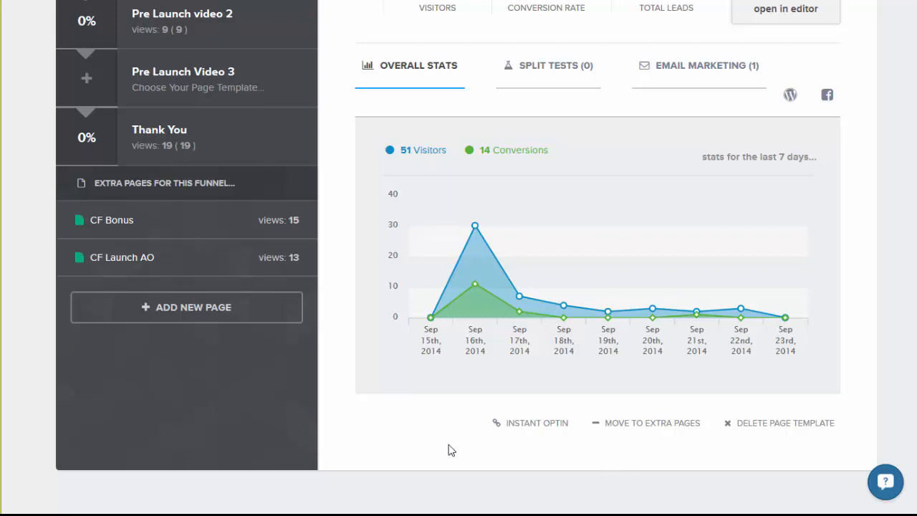
pyautogui.moveTo(767, 407)
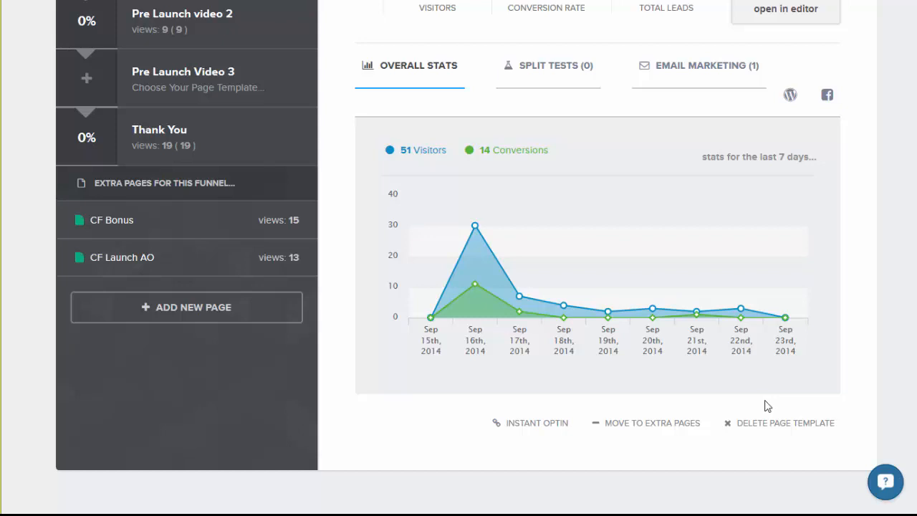
pyautogui.moveTo(421, 448)
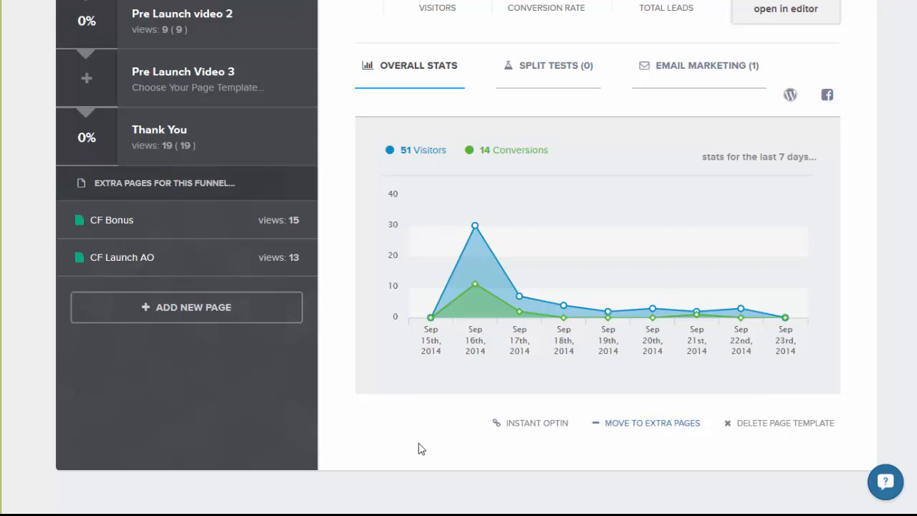